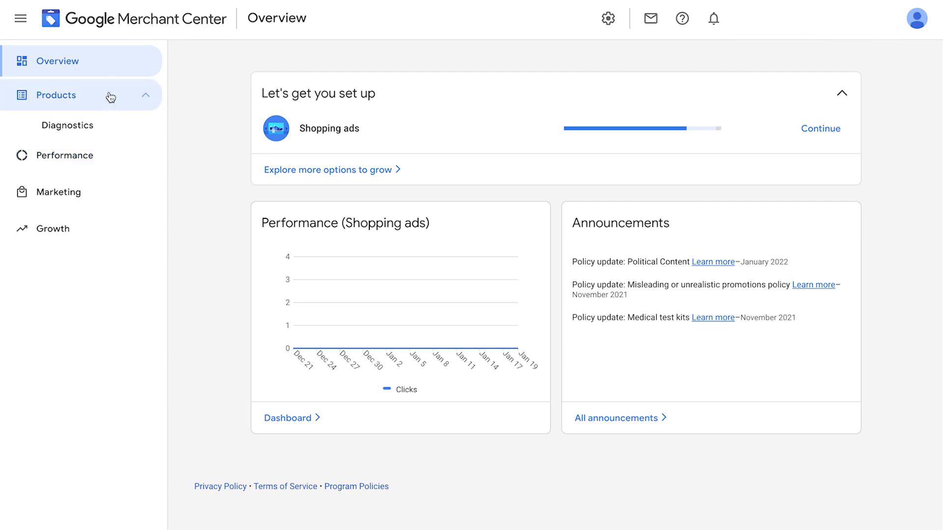
- Go to the Products page from the left navigation in Merchant Center
left_click(57, 96)
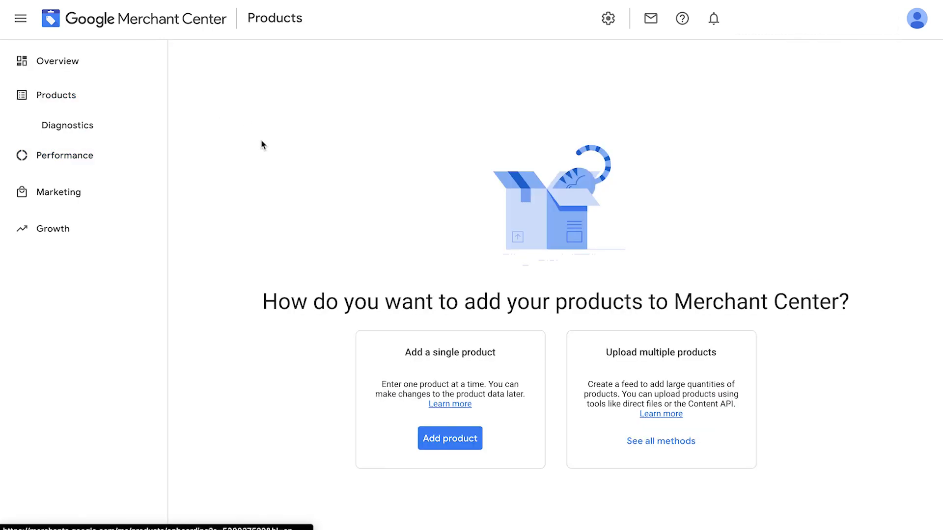
left_click(58, 60)
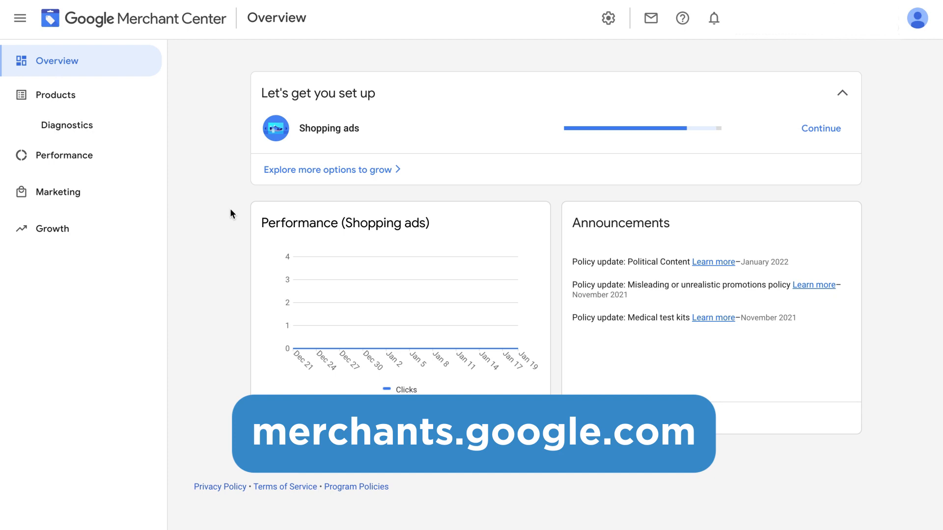
left_click(55, 94)
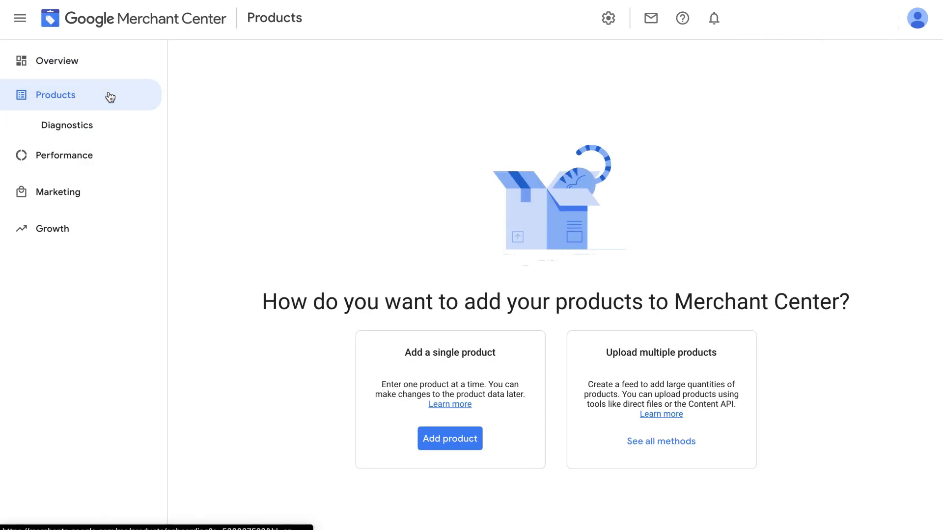
mouse_move(262, 145)
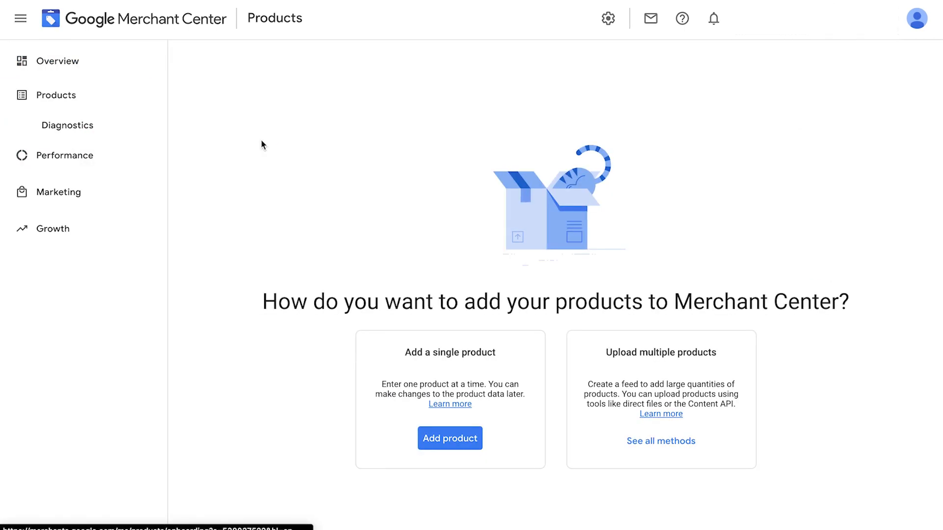
mouse_move(495, 321)
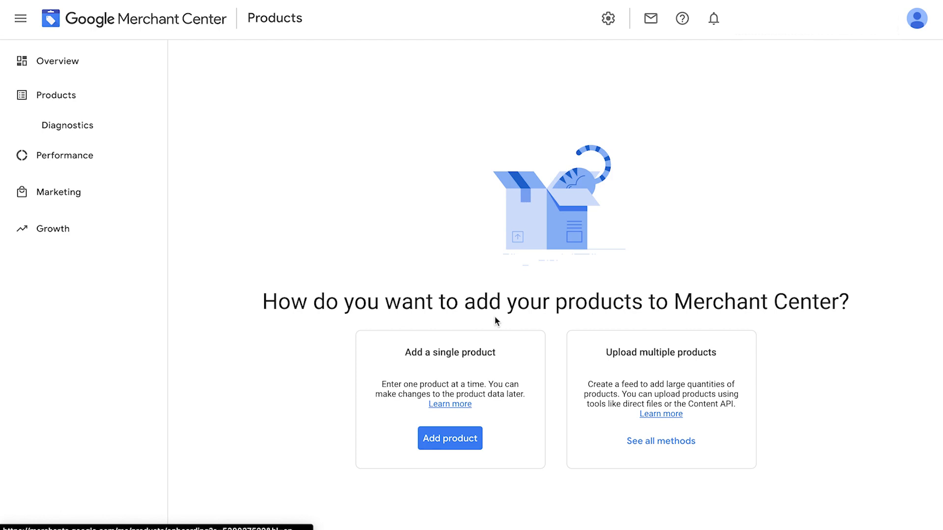
- Start adding a single product so the Add product form appears
left_click(450, 438)
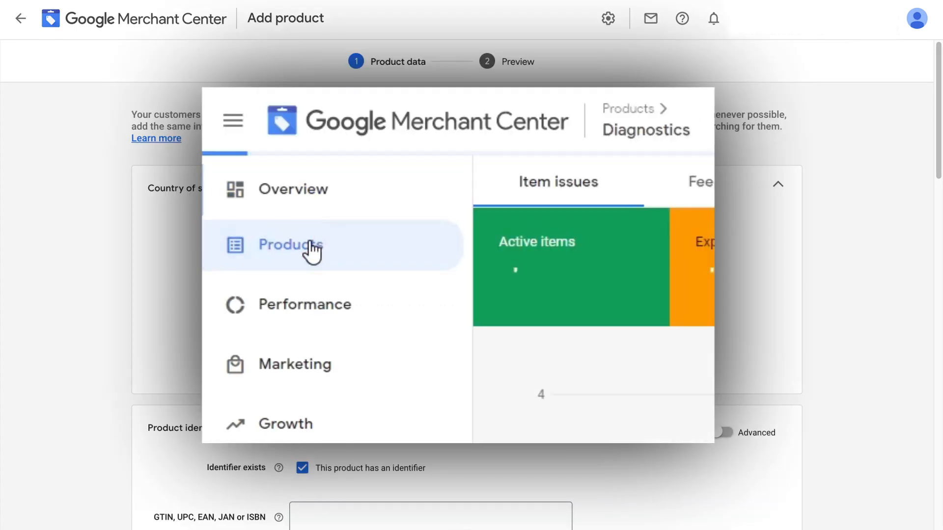
left_click(291, 245)
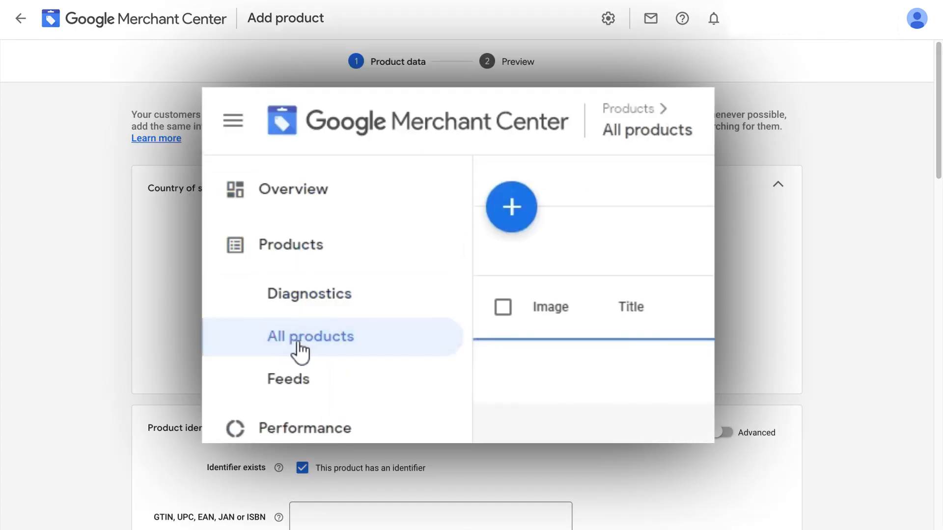
left_click(592, 331)
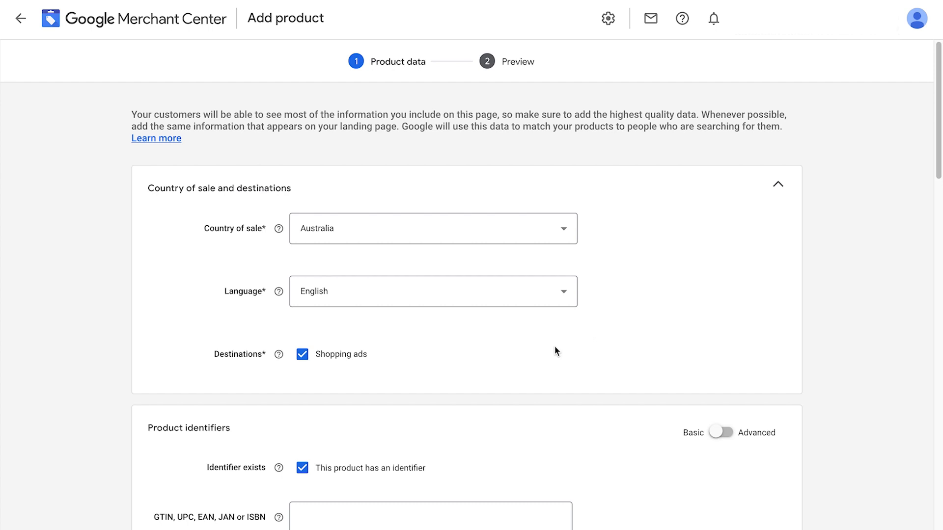
mouse_move(306, 379)
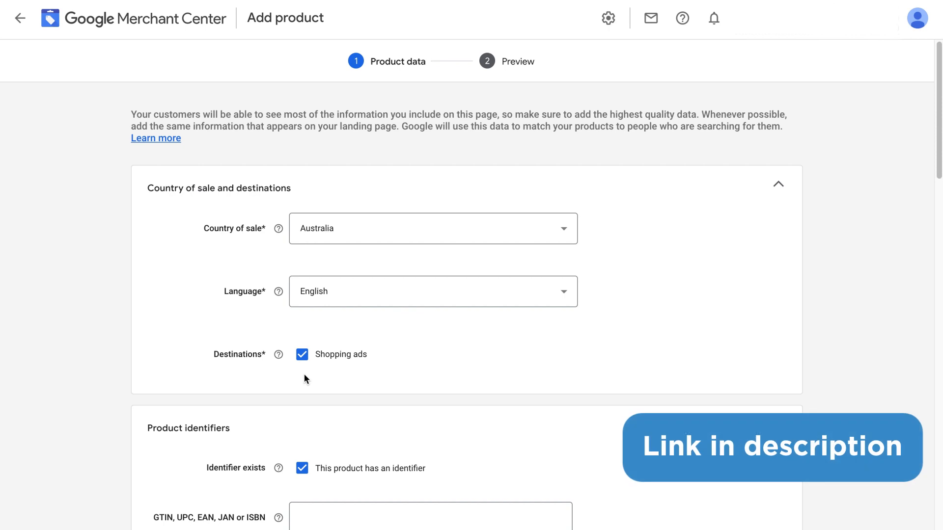
scroll("down", 3)
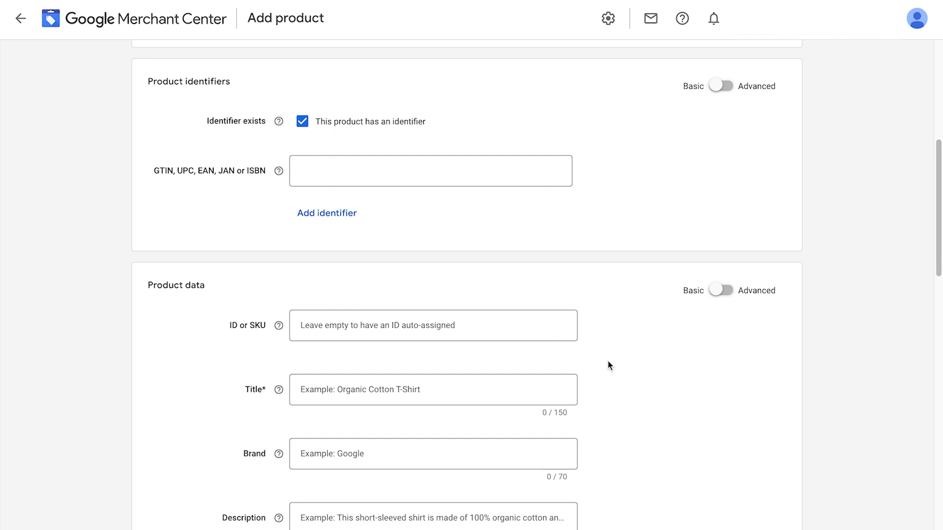
mouse_move(599, 284)
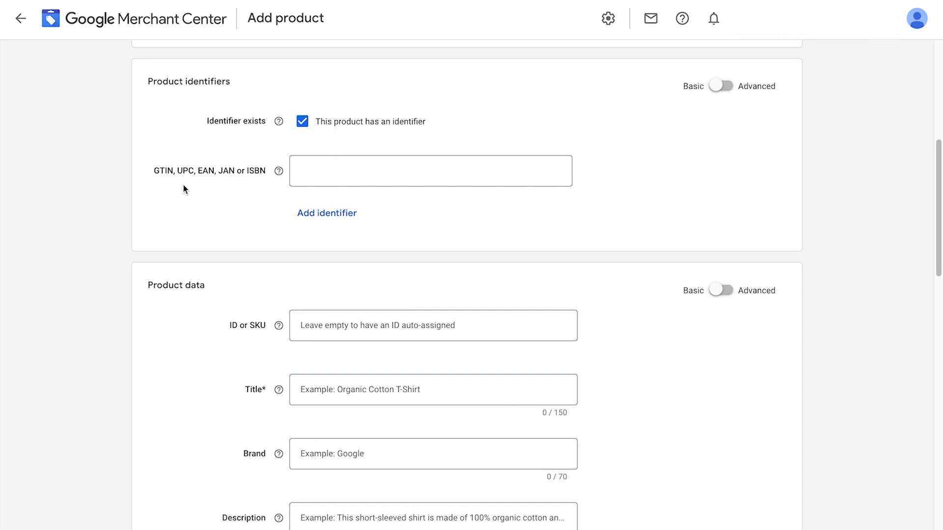
mouse_move(714, 153)
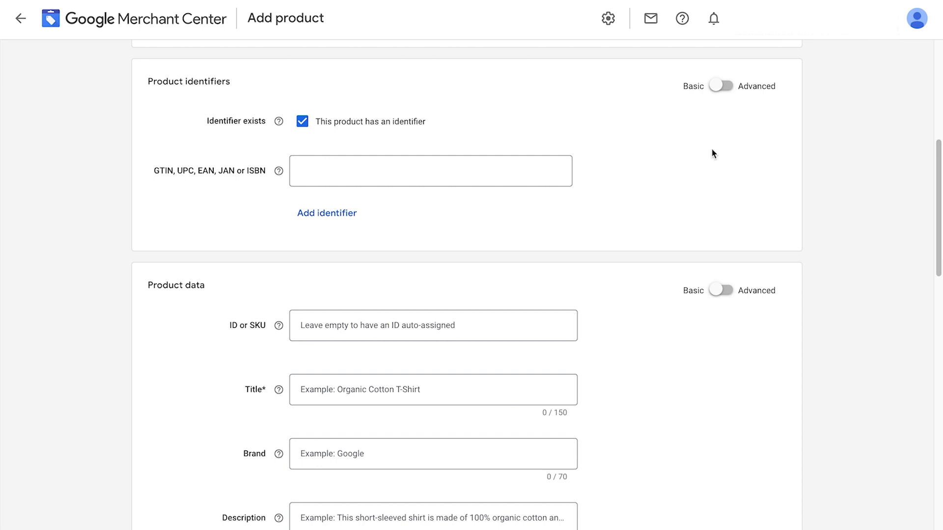
- Switch identifiers to Advanced and enter WHITE-NOISE-002 as the Manufacturer Part Number
left_click(721, 85)
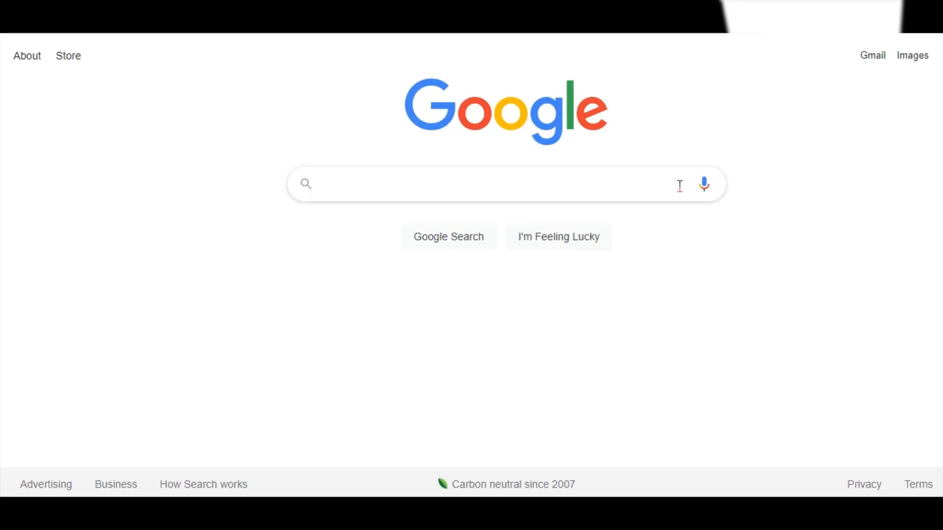
type("2021 Toyota Corolla COROLLA L CVT air filter")
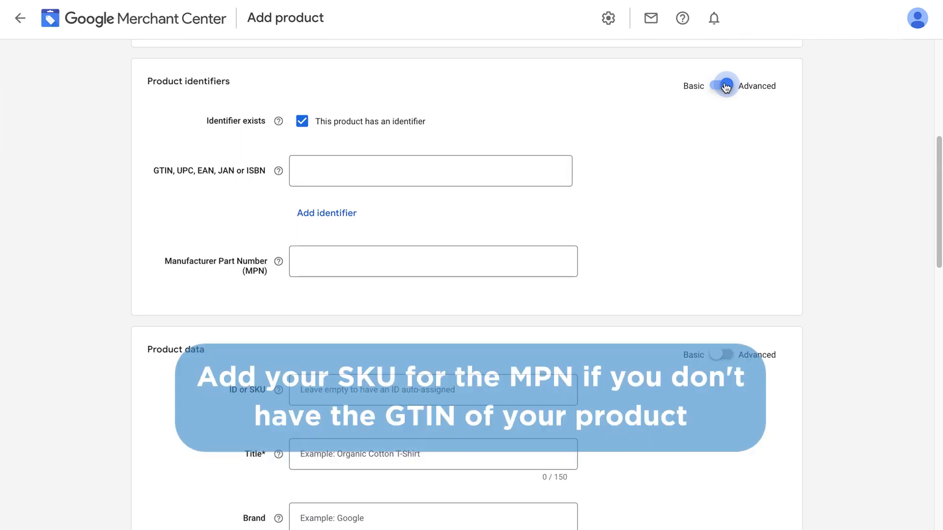
type("WH")
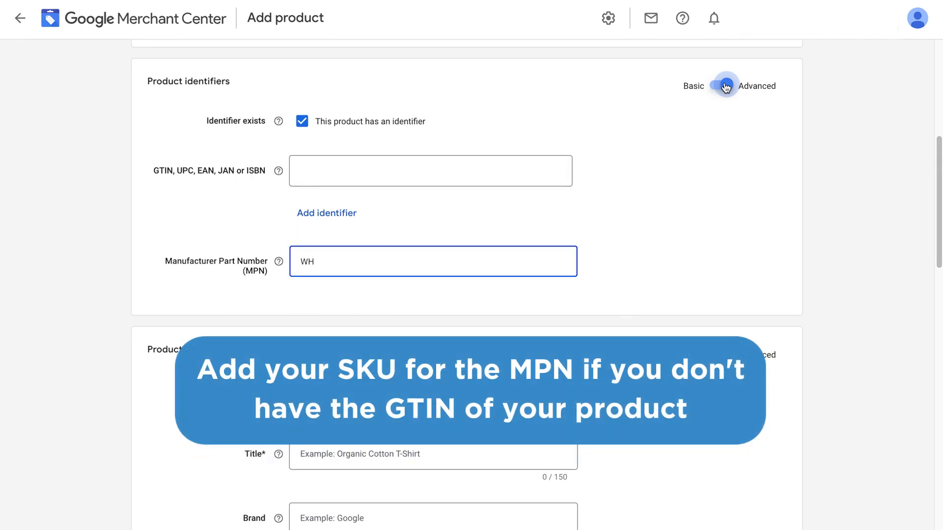
type("ITE-N")
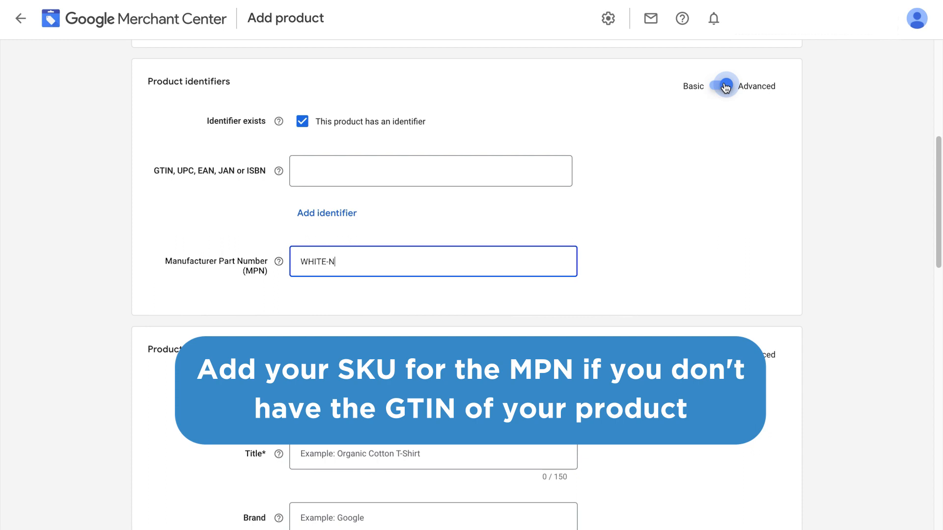
type("OISE-002")
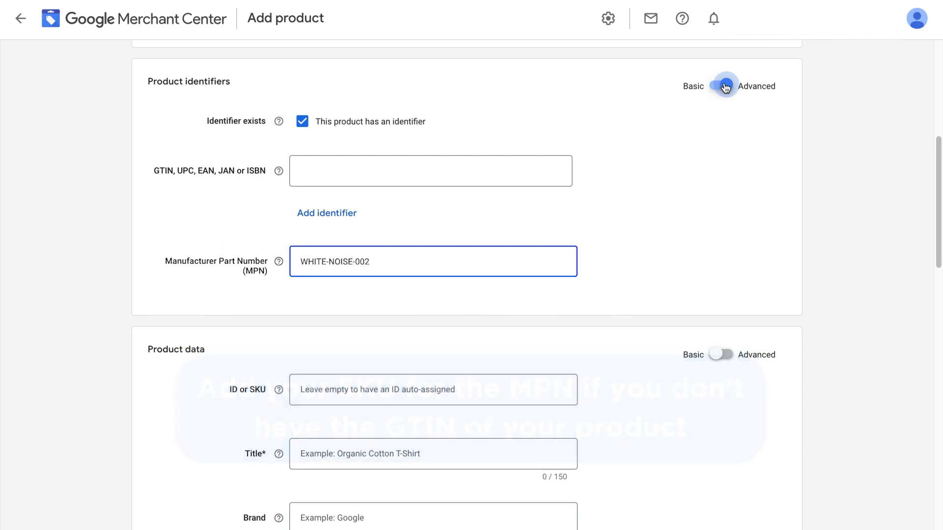
scroll("down", 3)
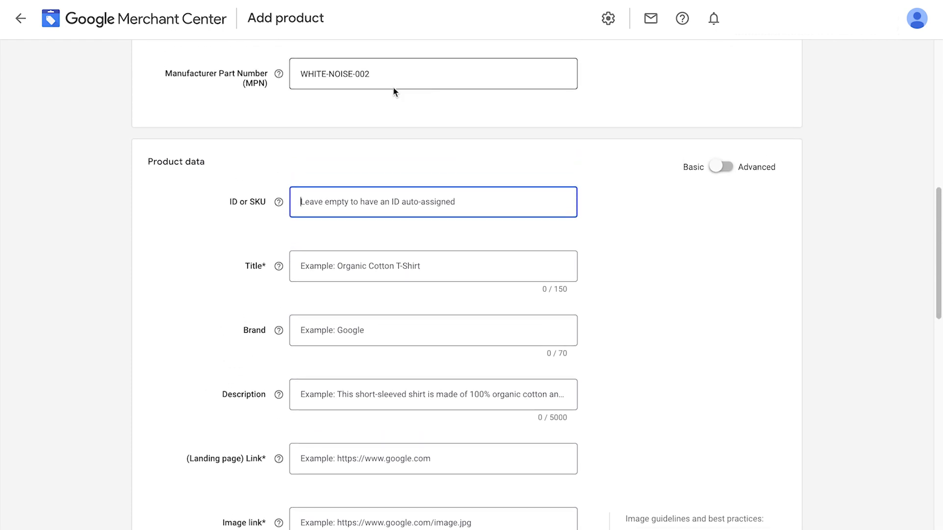
- Enter WHITE-NOISE-002 in the ID or SKU field
type("WHITE-NOISE-002")
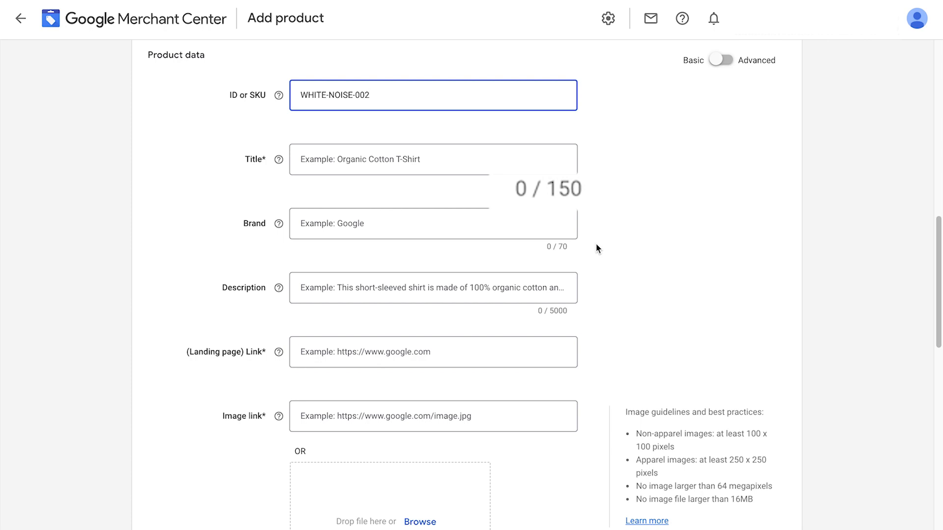
- Set the title to 'SNOOZ White Noise Sound Machine | Real fan | Bluetooth Enabled' and brand Snooz
left_click(433, 95)
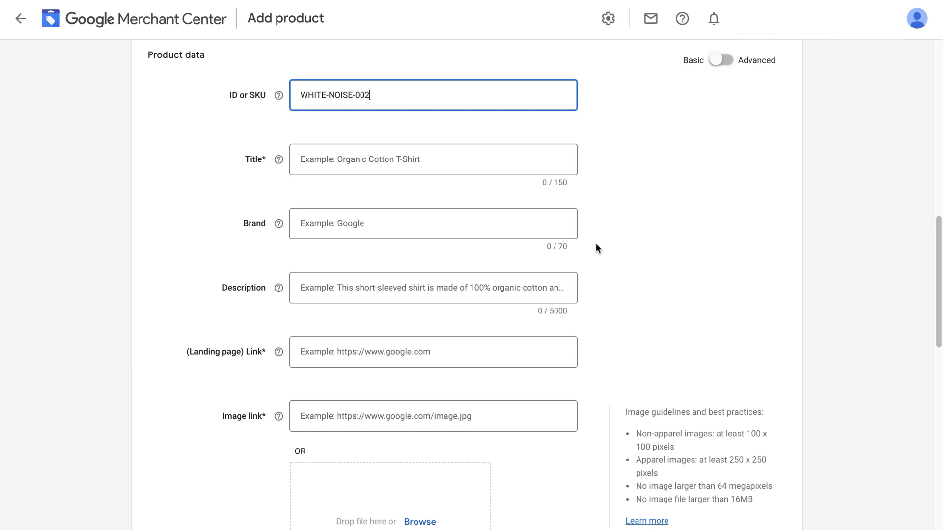
left_click(432, 159)
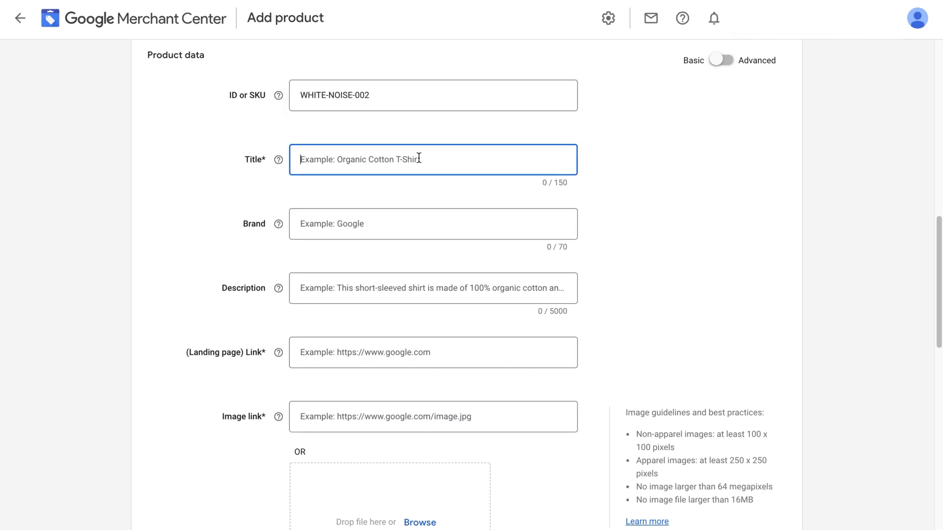
type("SNOOZ White Noise Sound Machine | Real fa")
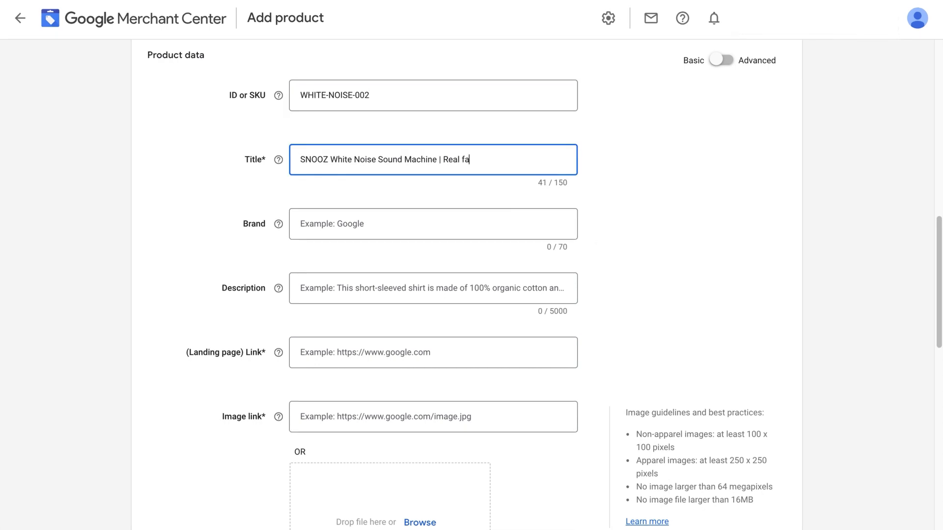
type("n | Bluetooth Enabled")
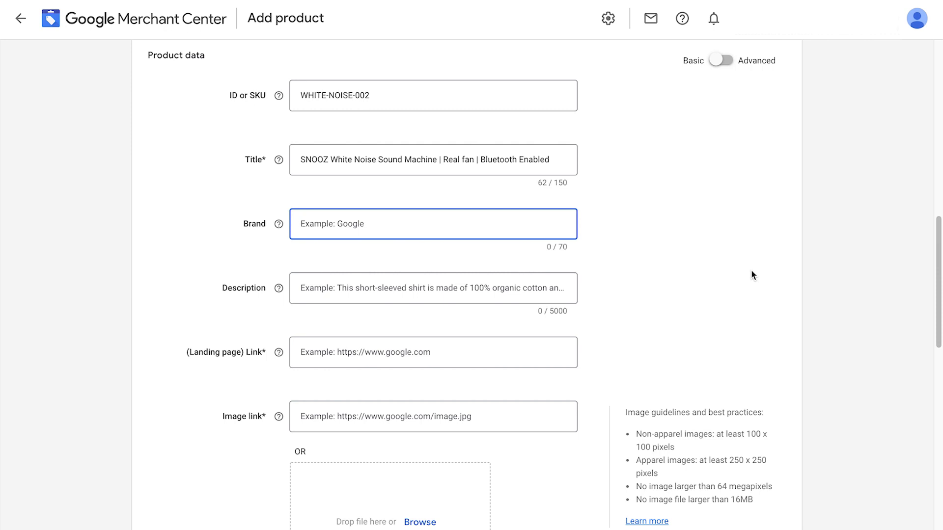
type("Snooz")
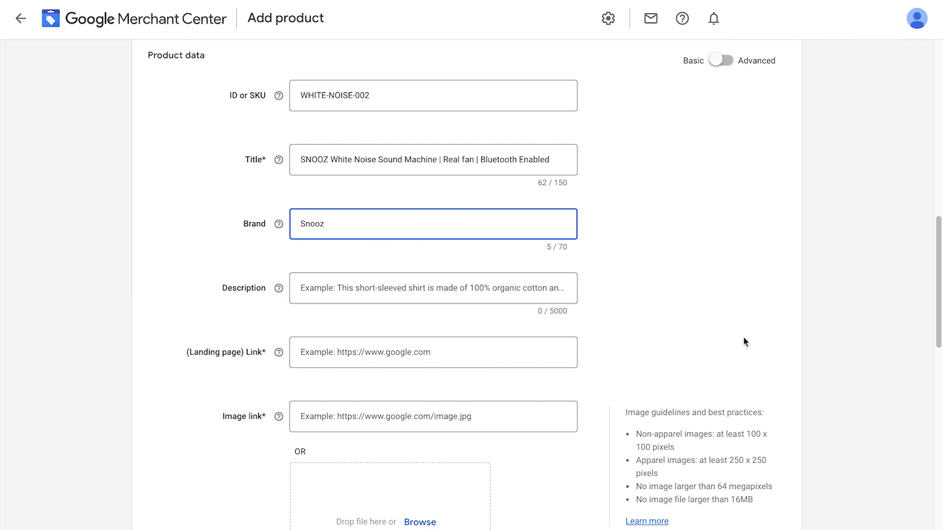
- Fill in the description and paste the sleepymachines.com product URL as the landing page link
left_click(432, 288)
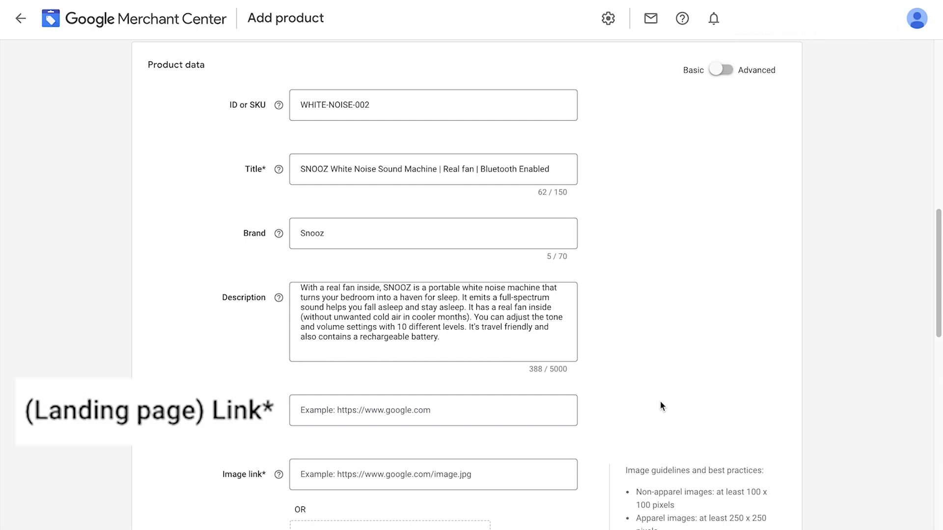
right_click(276, 10)
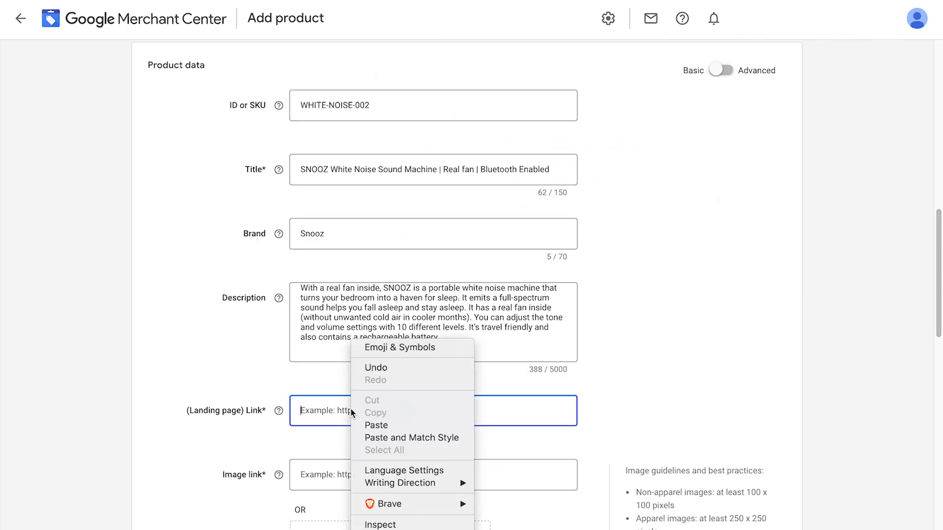
left_click(376, 425)
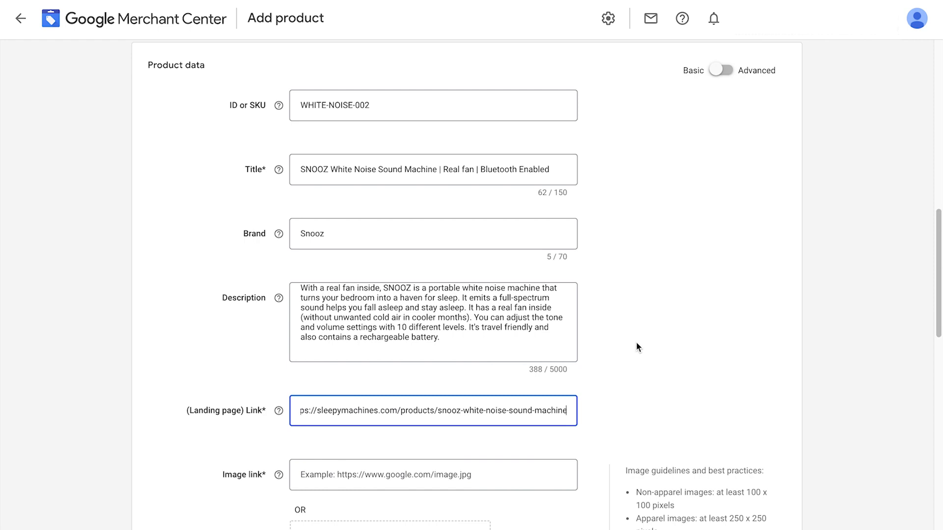
scroll("down", 3)
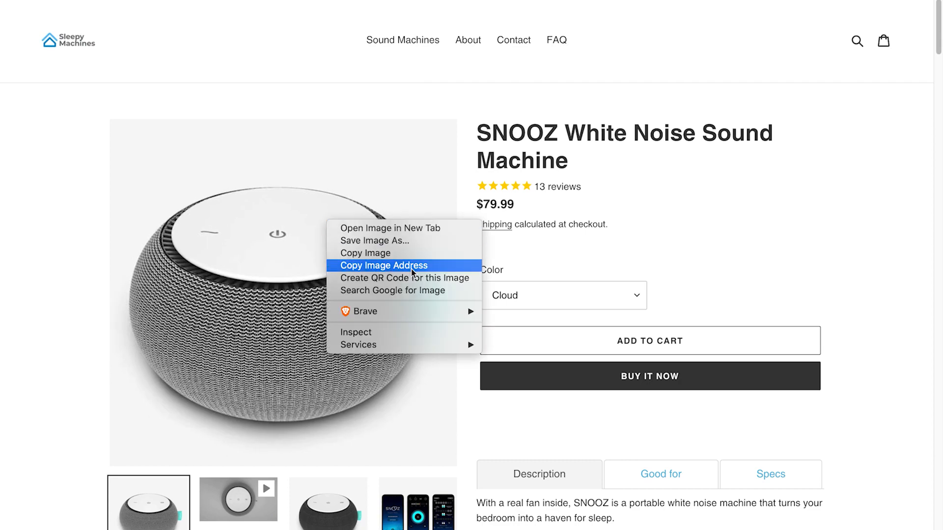
- Copy the web address of the SNOOZ main product photo on the store page
left_click(382, 265)
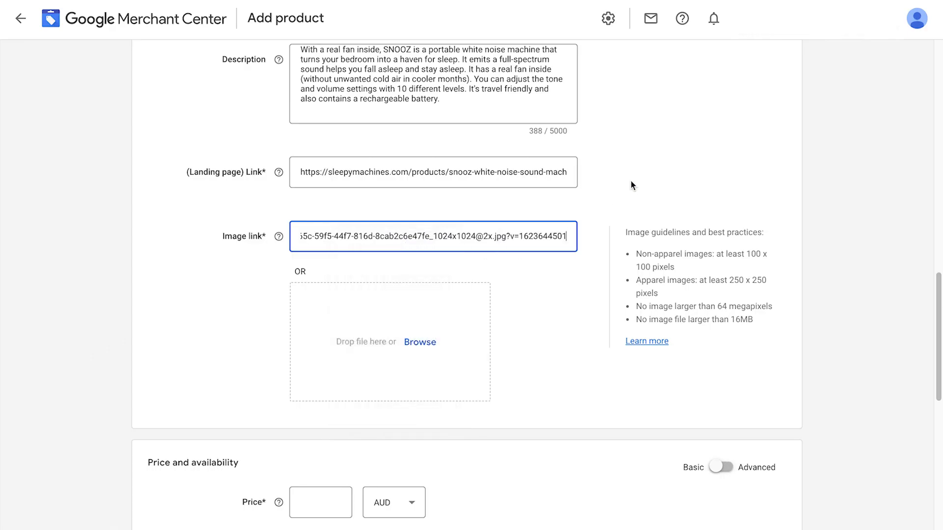
- Load the pasted photo URL as the main image and add a top-view additional image
left_click(419, 341)
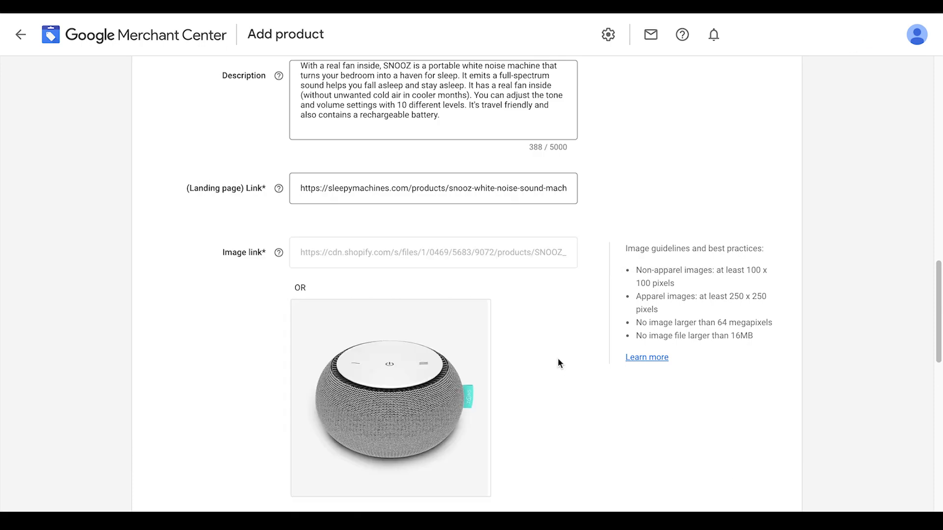
scroll("up", 3)
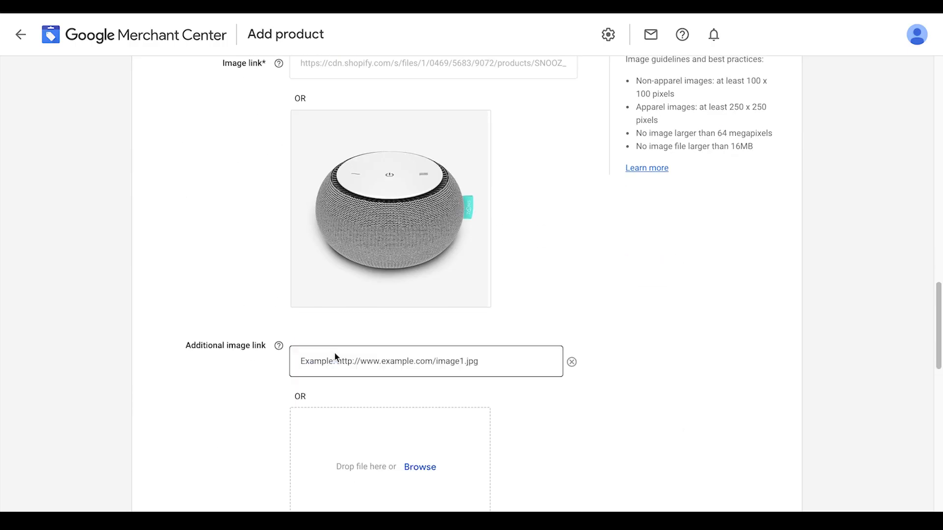
scroll("down", 3)
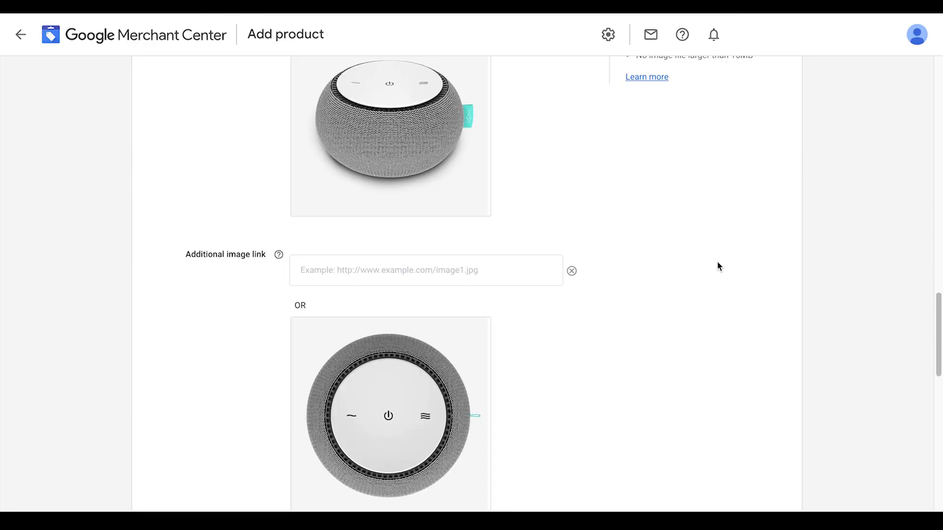
- Enter a price of 79.99 AUD, check the advanced sale price fields, and return to Basic
scroll("down", 3)
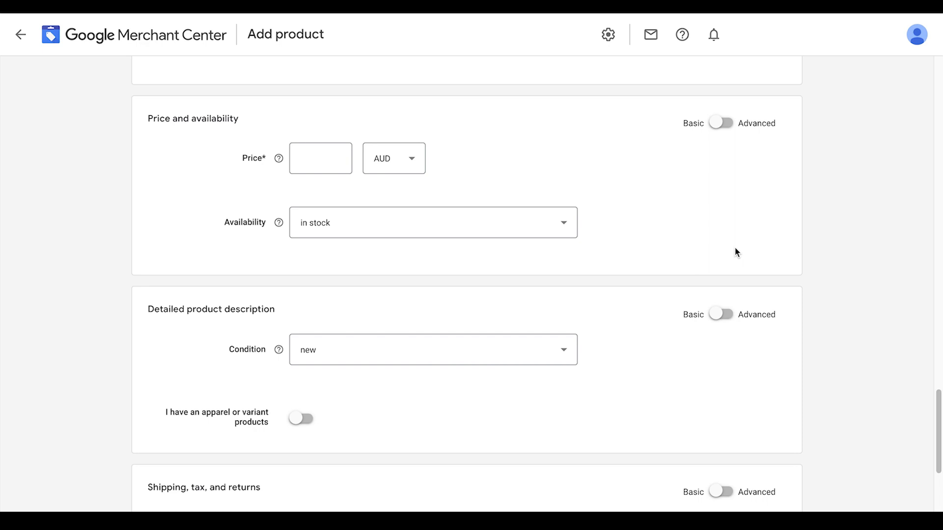
type("79.99")
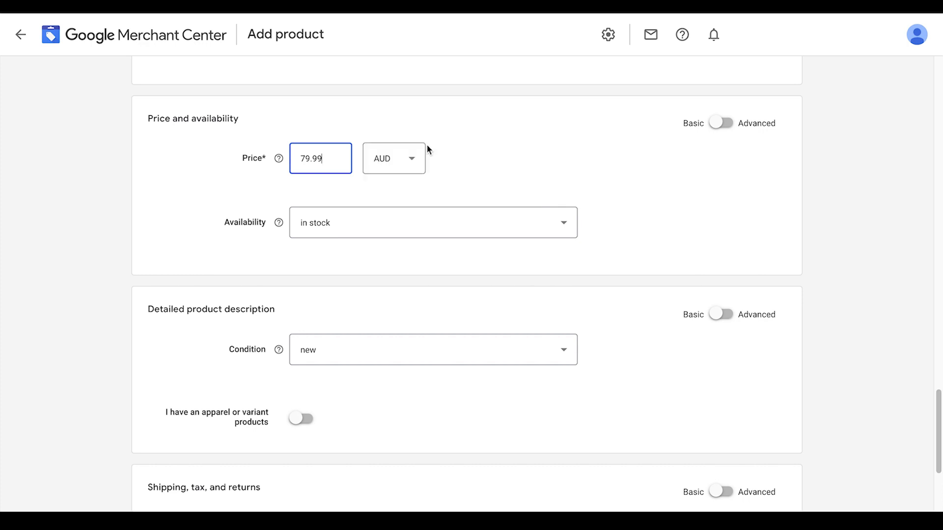
left_click(721, 121)
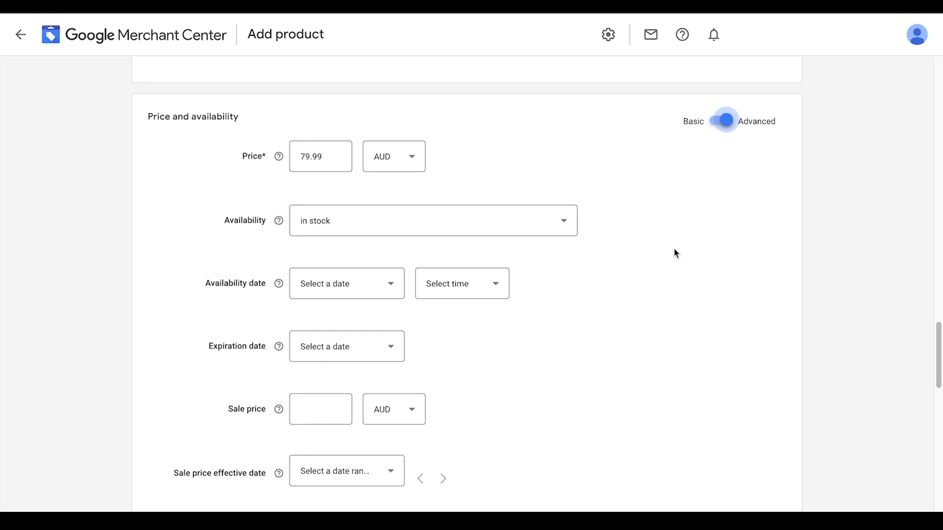
scroll("down", 3)
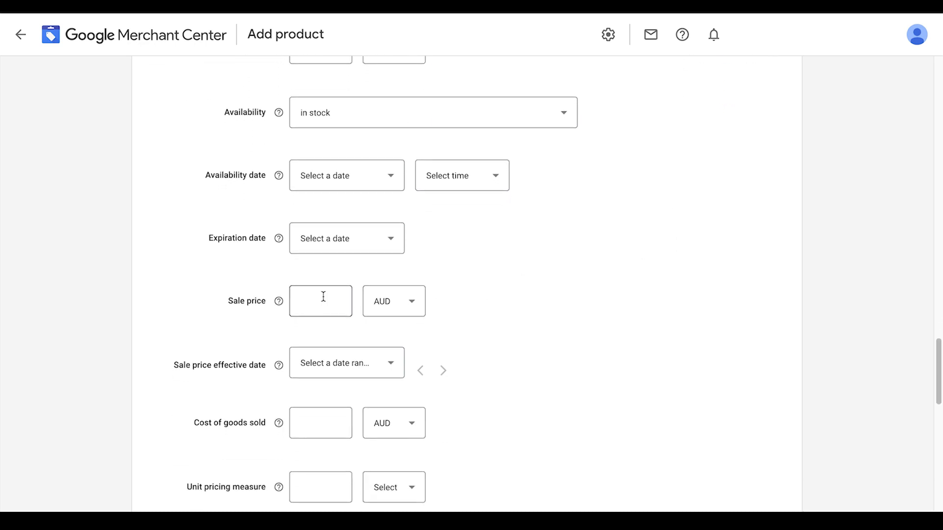
left_click(320, 301)
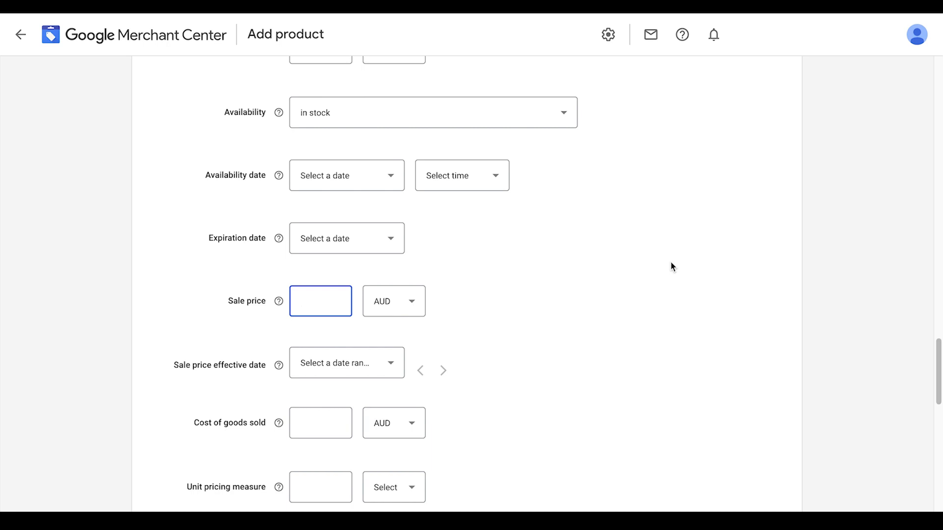
left_click(320, 300)
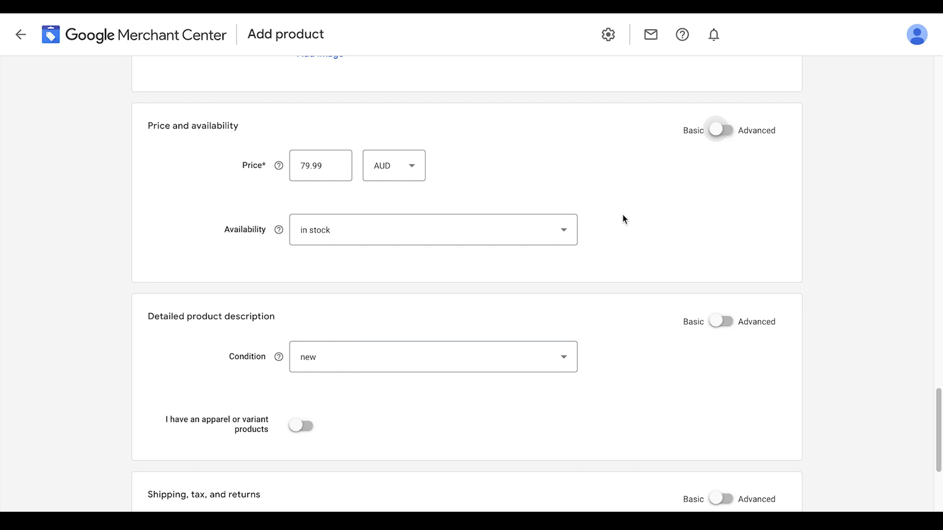
- Keep availability as in stock and show the advanced price and availability fields
left_click(433, 229)
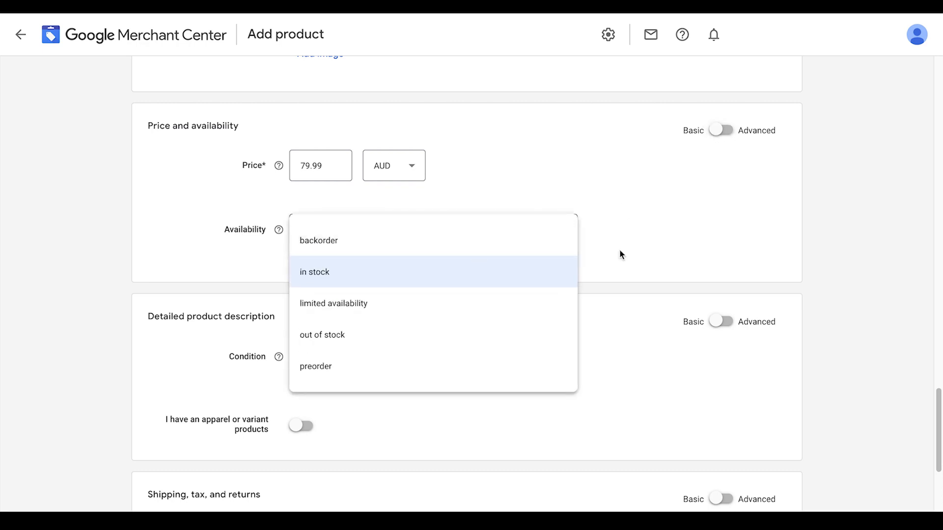
left_click(315, 272)
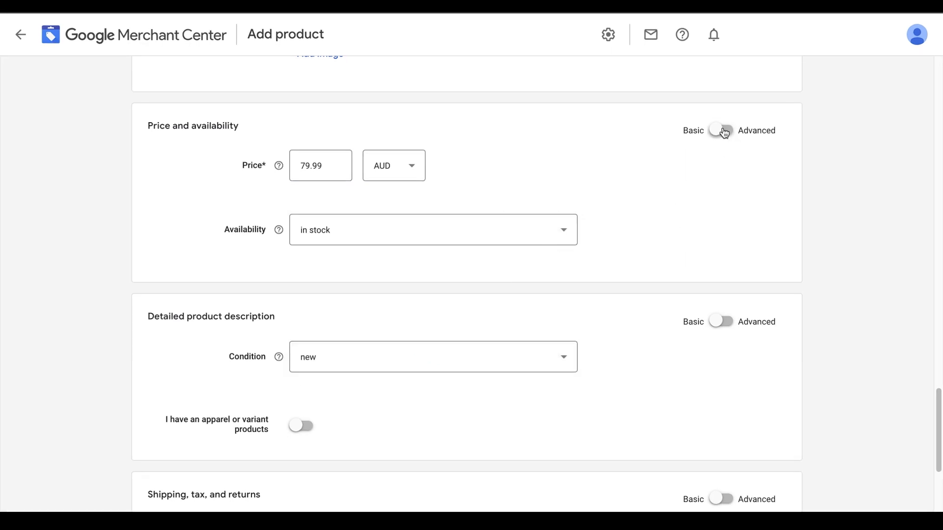
left_click(721, 131)
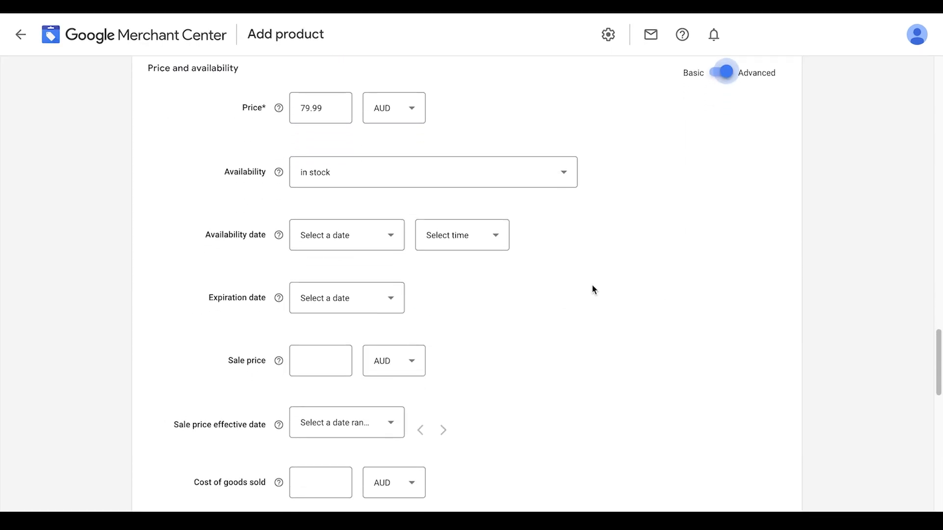
scroll("down", 3)
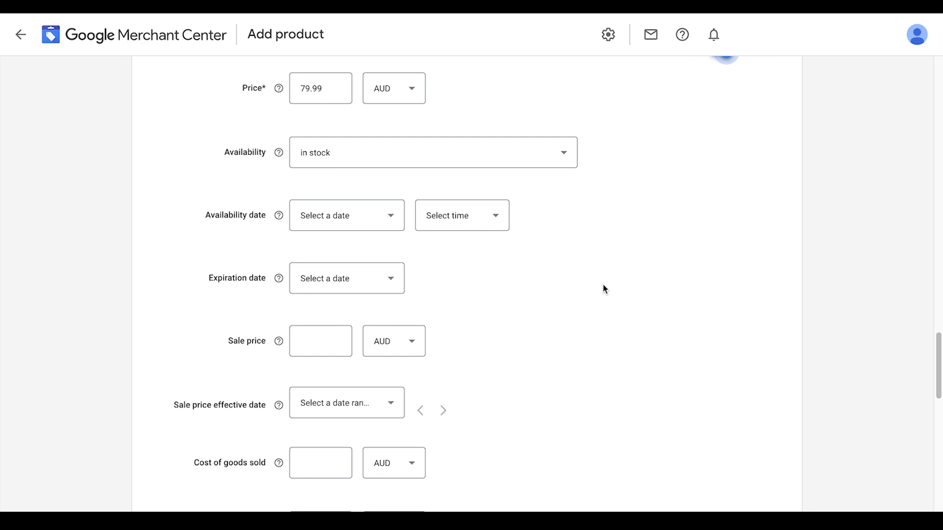
scroll("down", 3)
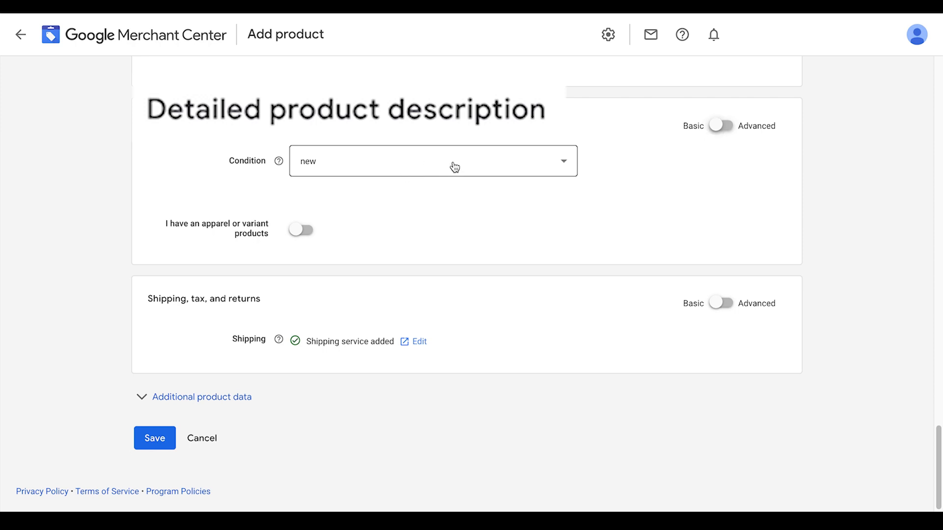
- Keep the product condition as New and move past apparel fields to the Shipping section
left_click(432, 160)
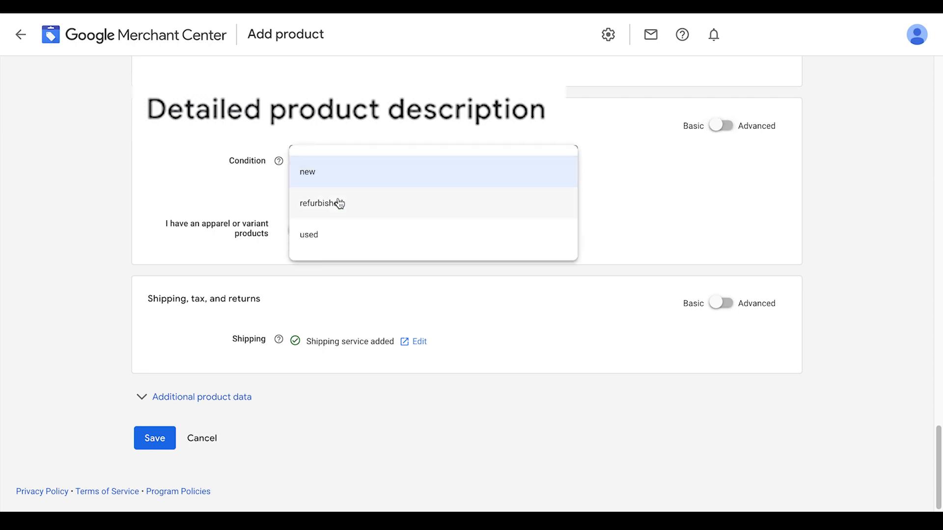
left_click(307, 172)
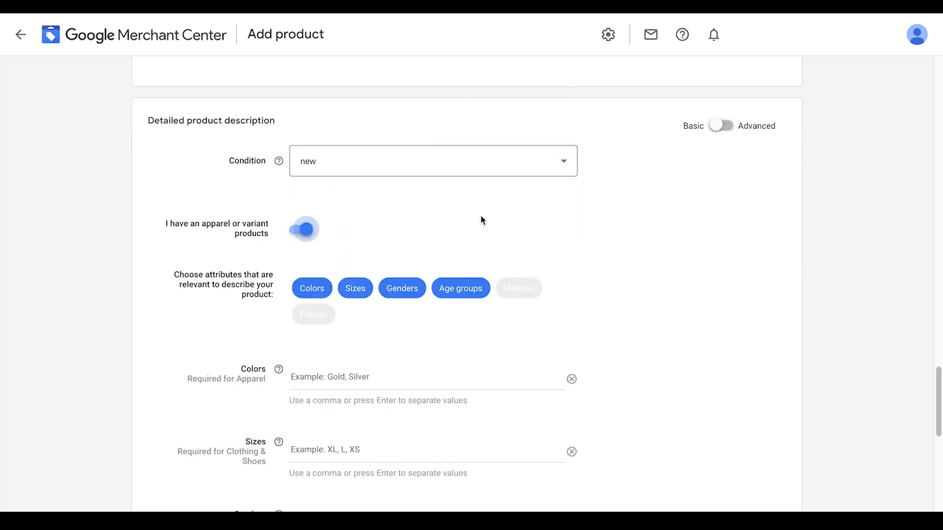
mouse_move(322, 217)
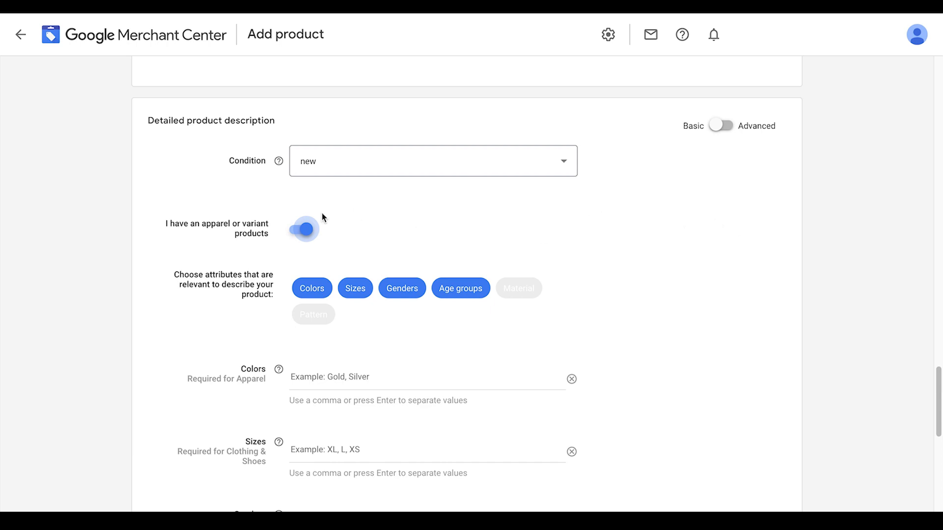
scroll("down", 3)
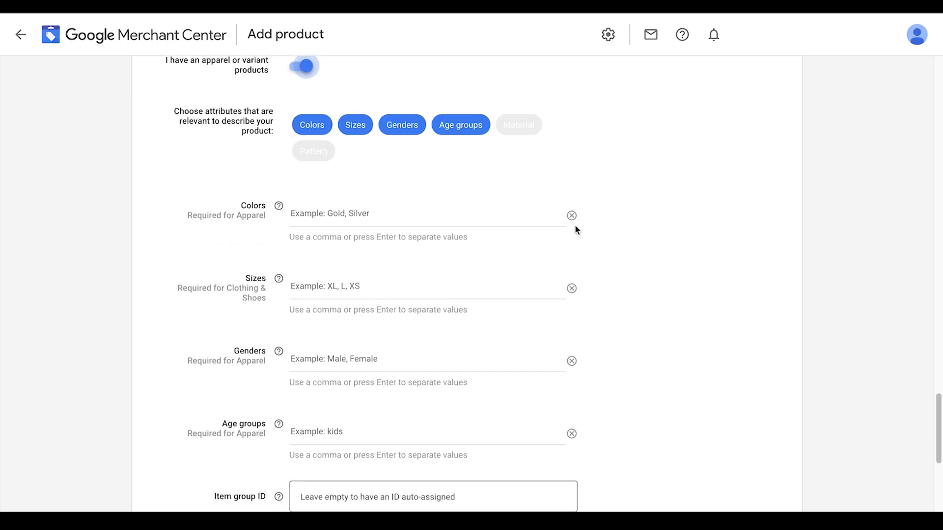
scroll("down", 3)
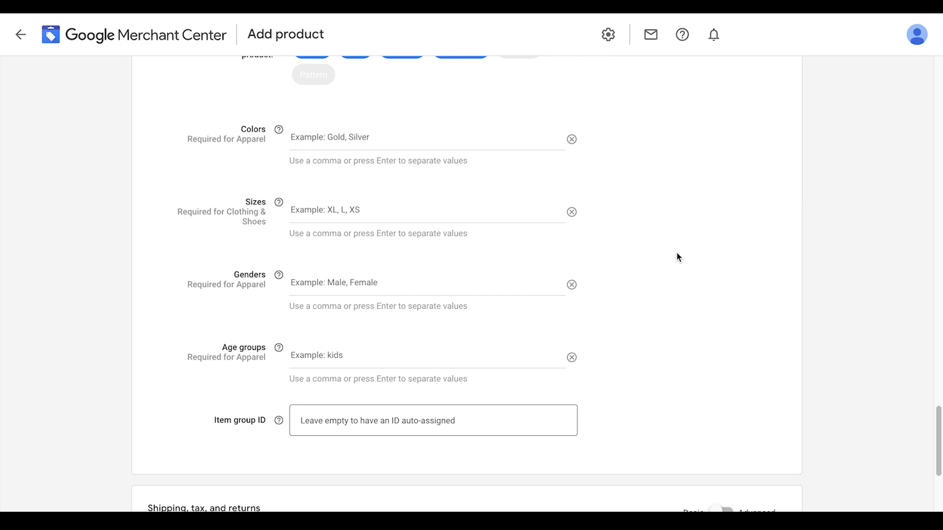
scroll("down", 3)
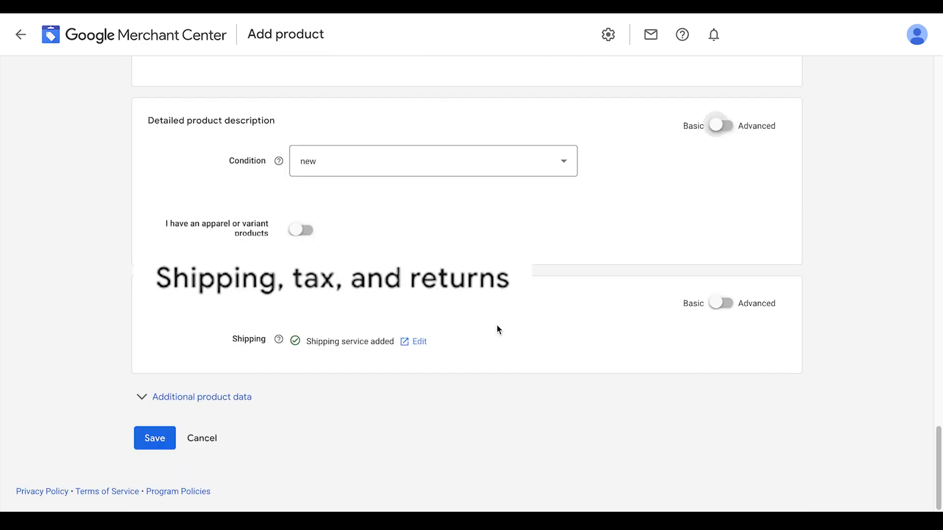
mouse_move(489, 334)
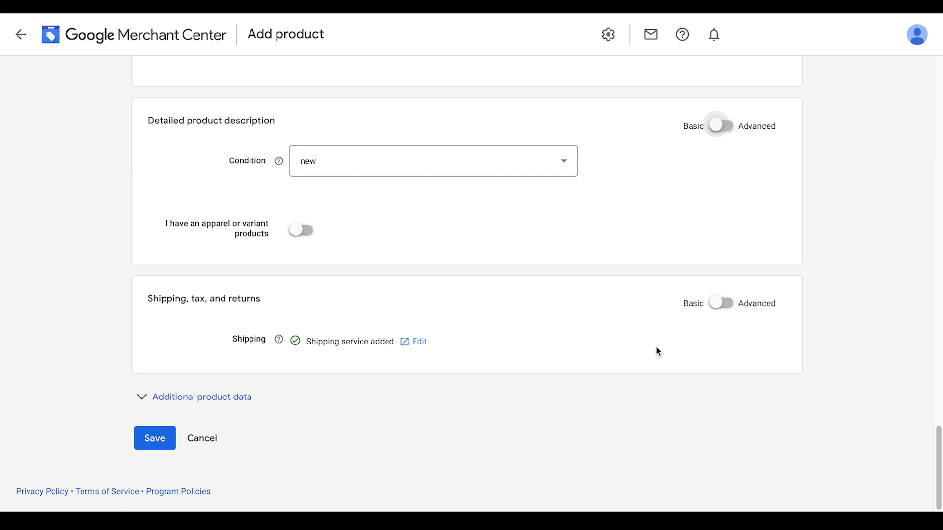
left_click(719, 303)
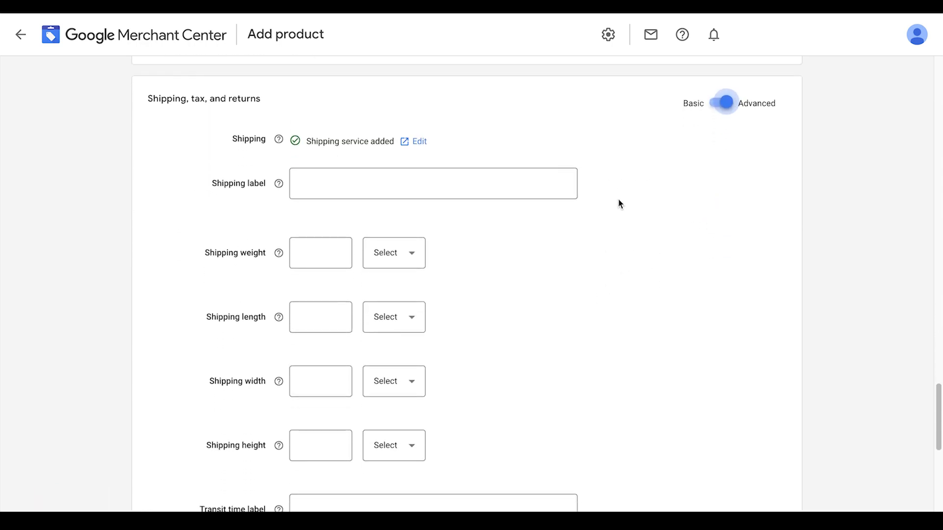
scroll("down", 3)
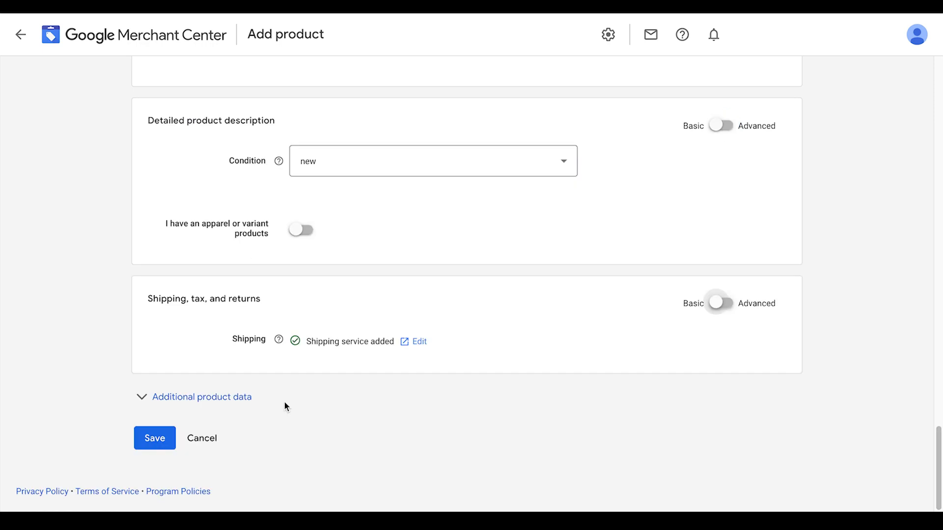
mouse_move(223, 407)
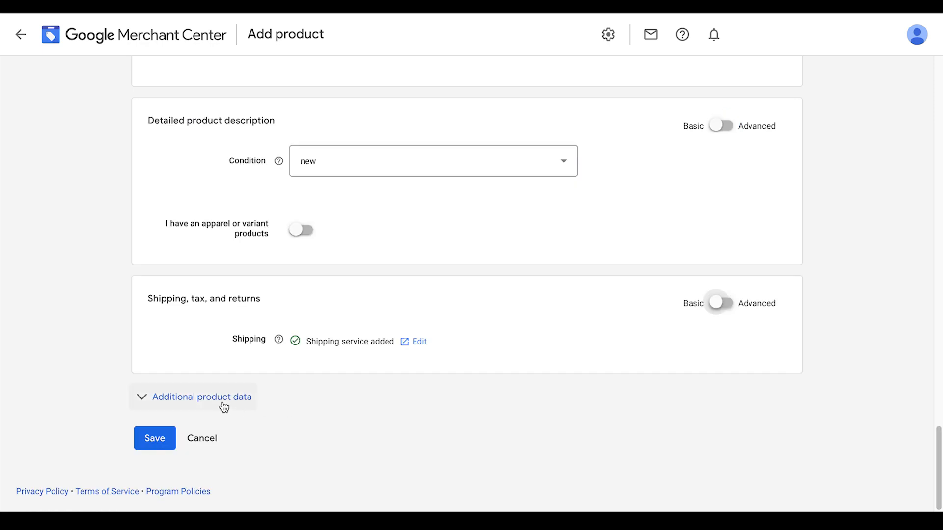
- Expand Additional product data and collapse Shopping campaigns settings to reveal Google product category
left_click(201, 397)
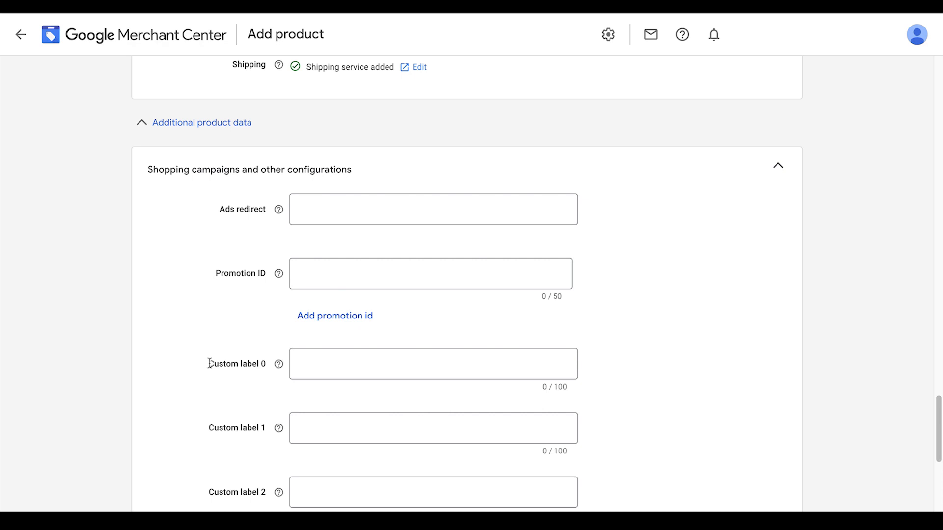
mouse_move(609, 396)
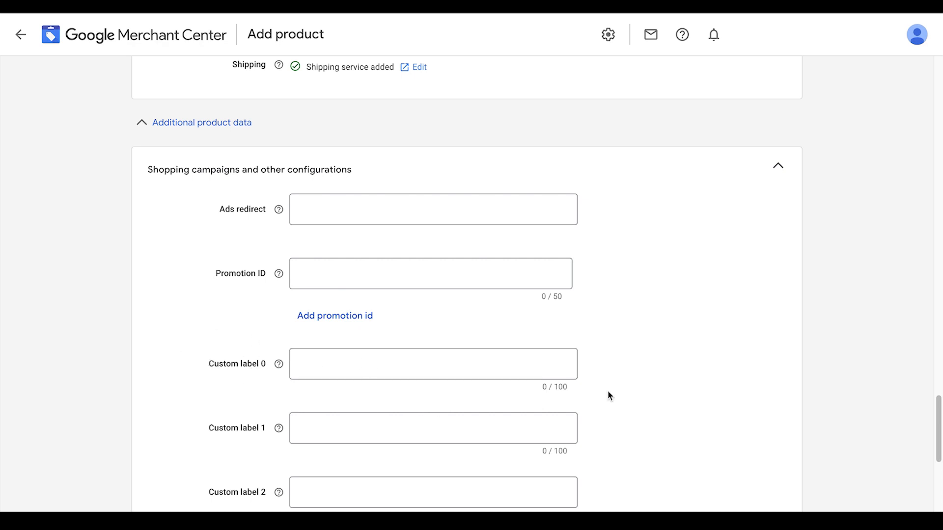
left_click(777, 165)
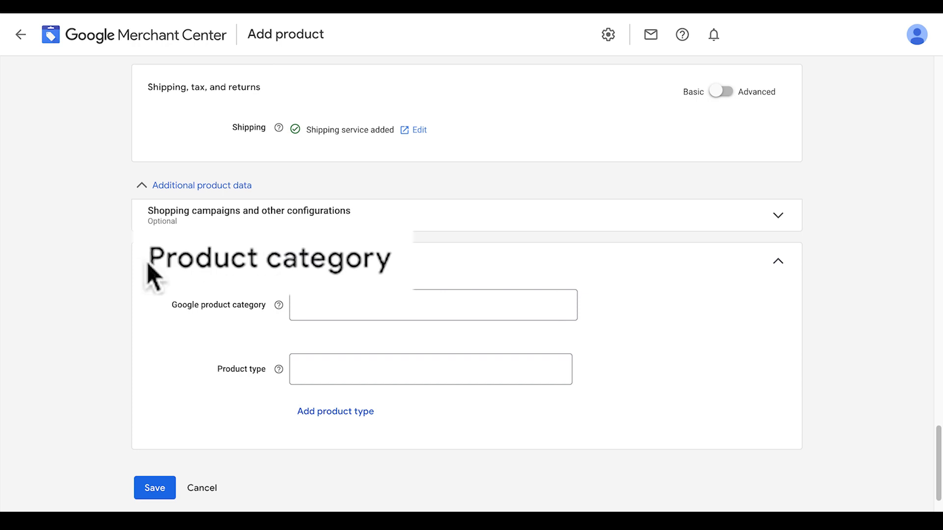
mouse_move(270, 317)
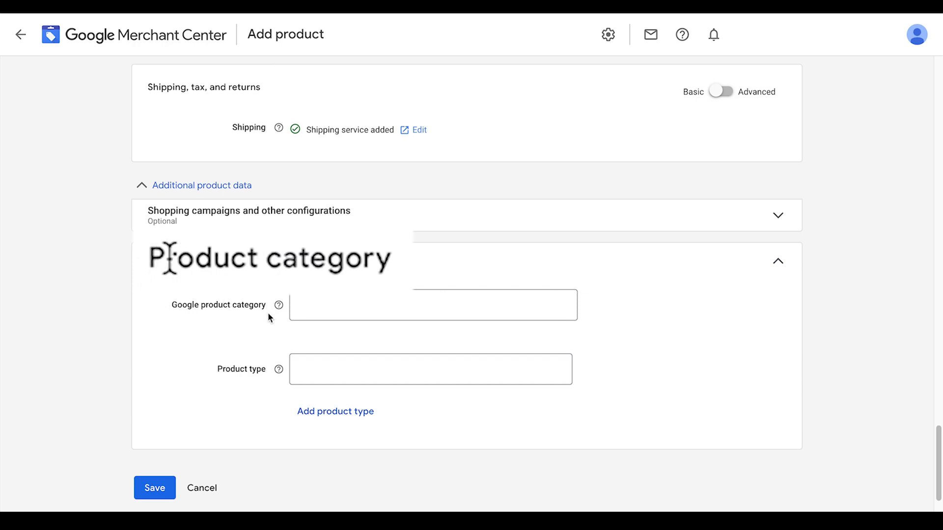
mouse_move(272, 309)
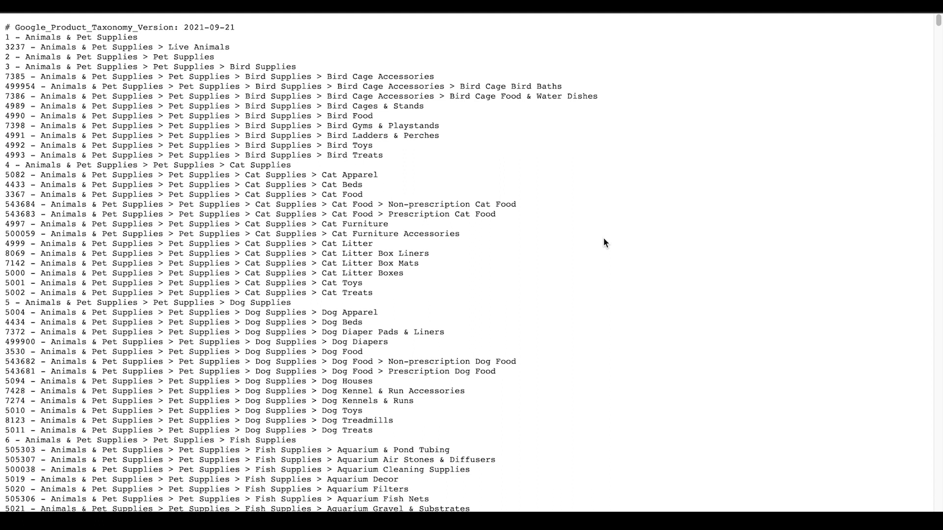
- Search the taxonomy file for 'white noise' to locate category 4056, White Noise Machines
key("ctrl+f")
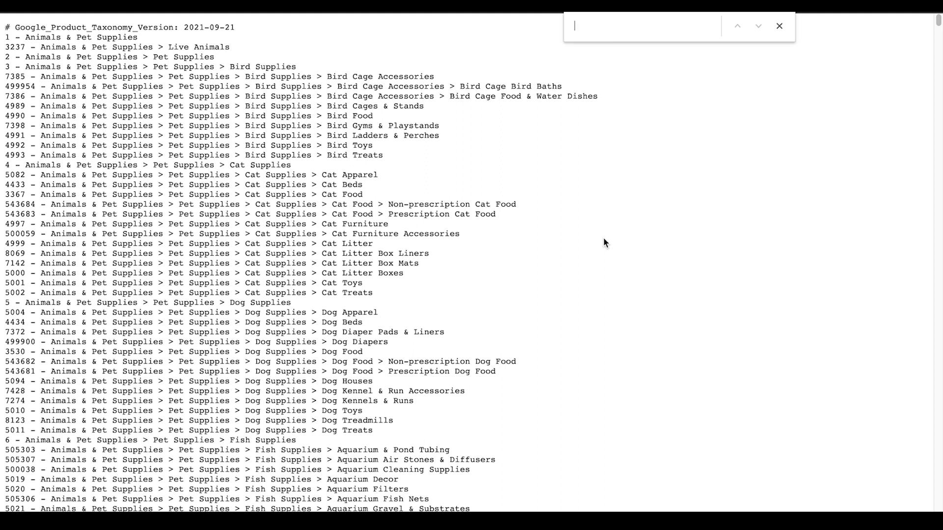
type("white n")
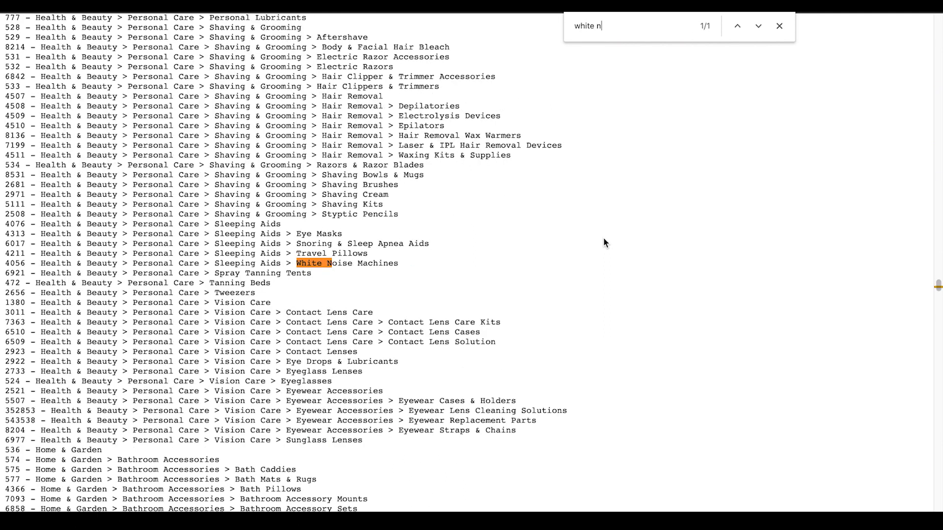
type("oise")
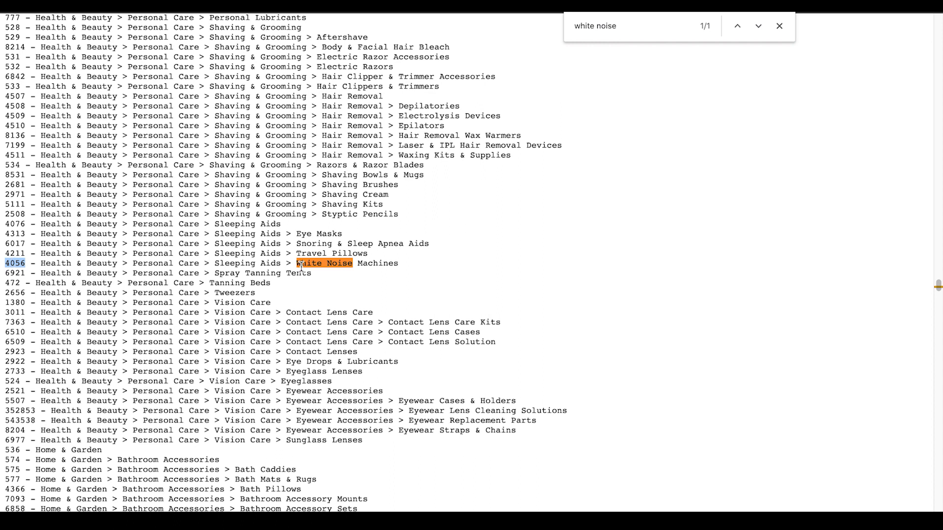
mouse_move(449, 264)
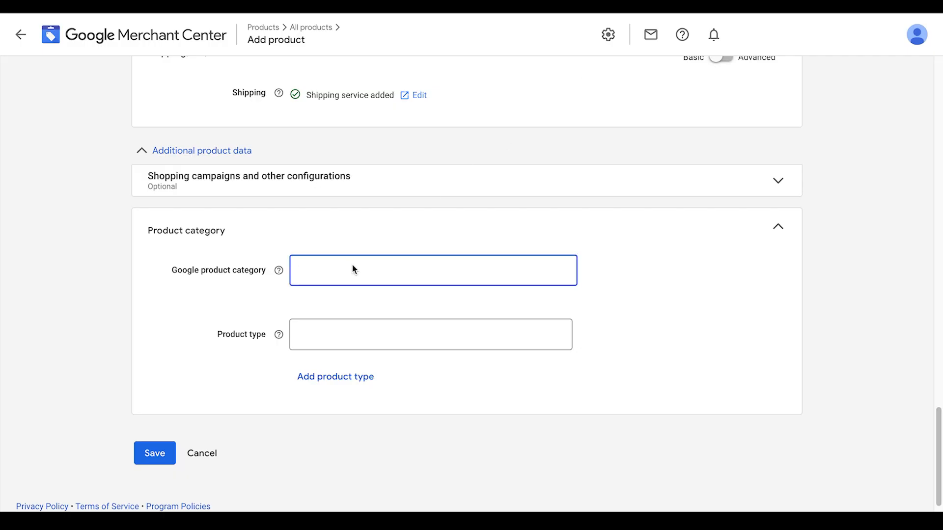
- Set Google product category to 4056, save the white noise machine, and return to All products
type("4056")
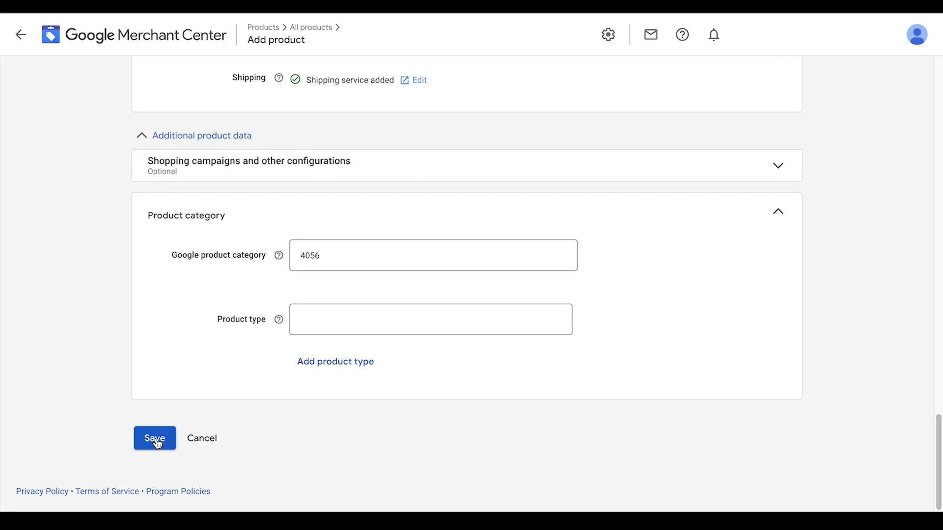
left_click(154, 438)
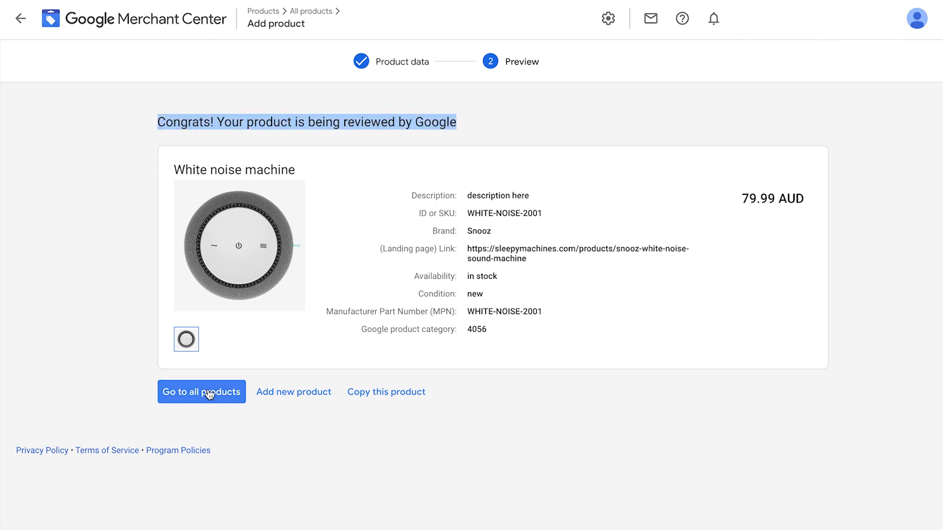
left_click(201, 392)
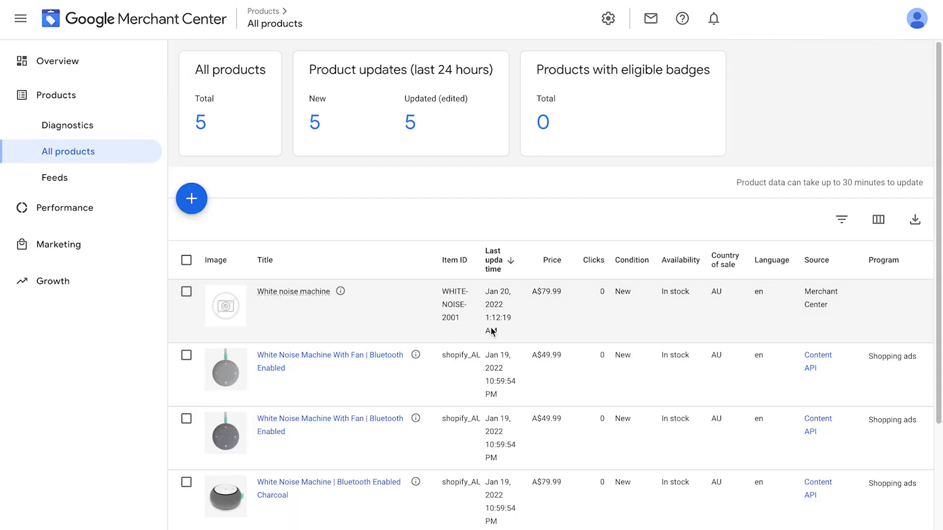
- View product Diagnostics showing four items pending review
left_click(67, 125)
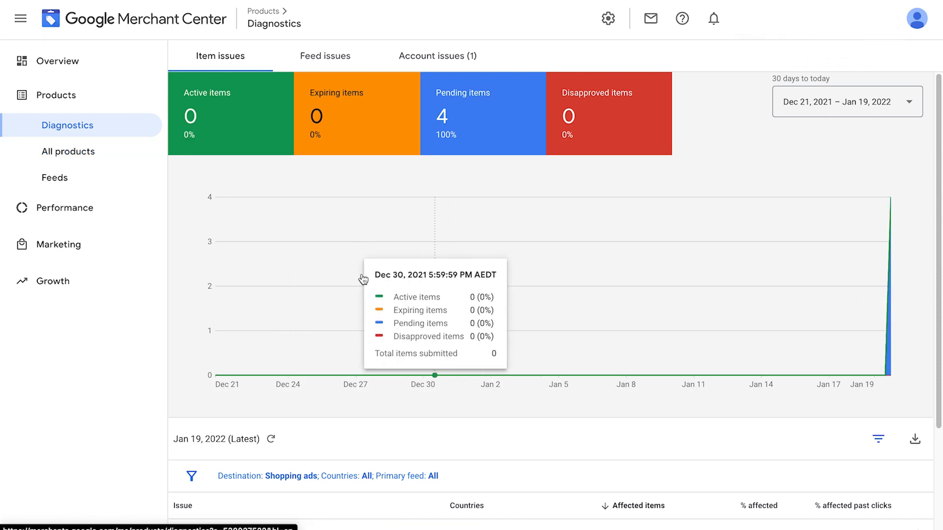
mouse_move(377, 173)
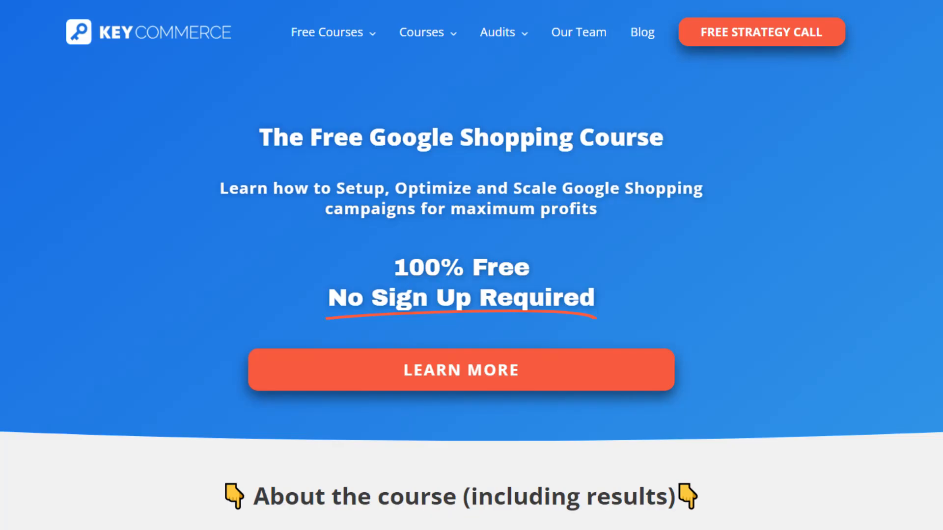
- Open the Key Commerce free Google Shopping course lesson 5.1 on optimizing campaigns
left_click(460, 370)
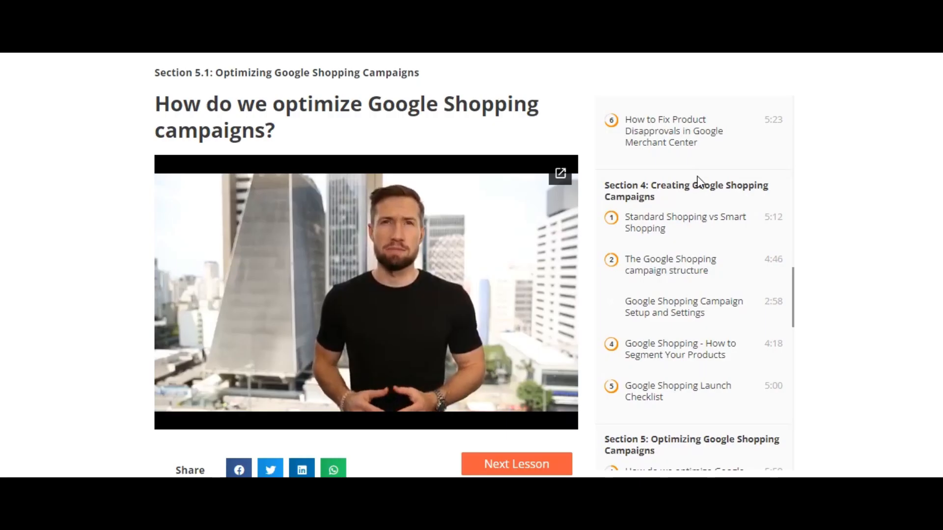
scroll("down", 3)
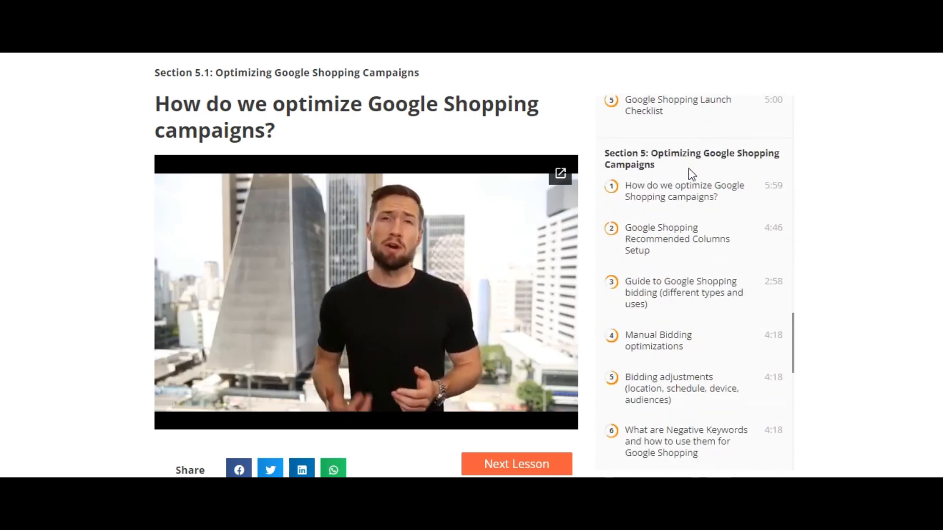